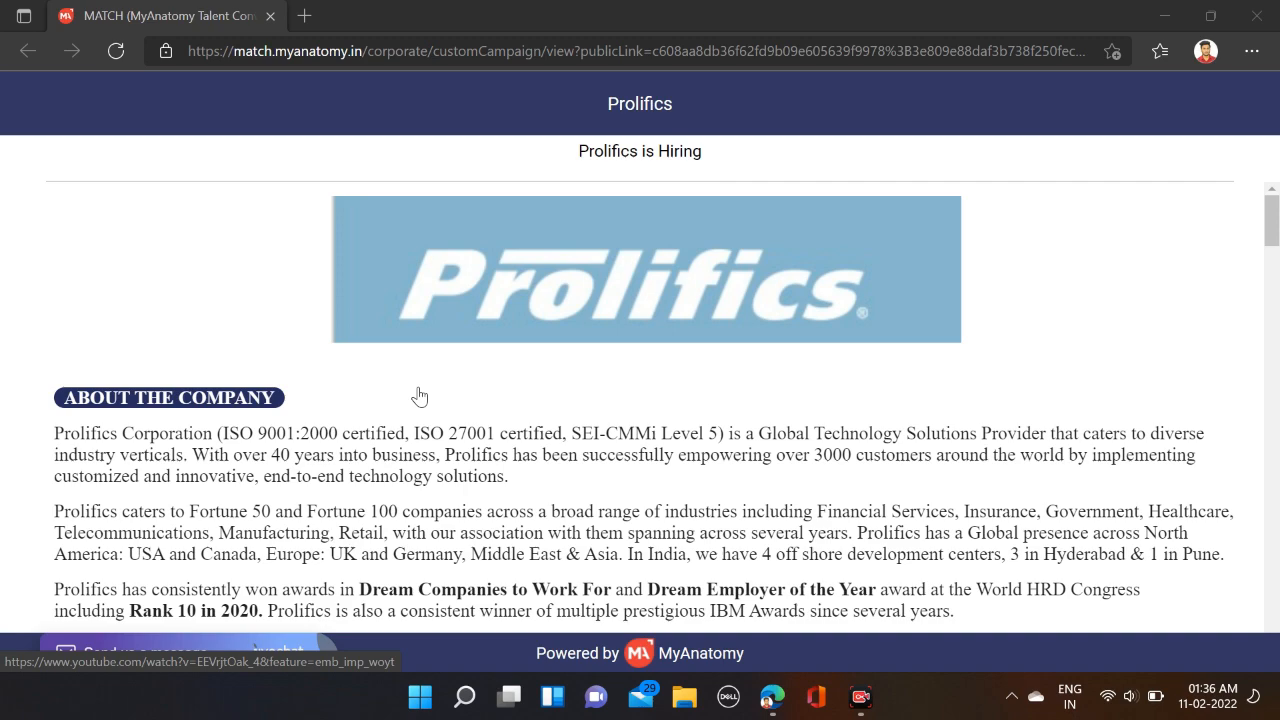
scroll("down", 3)
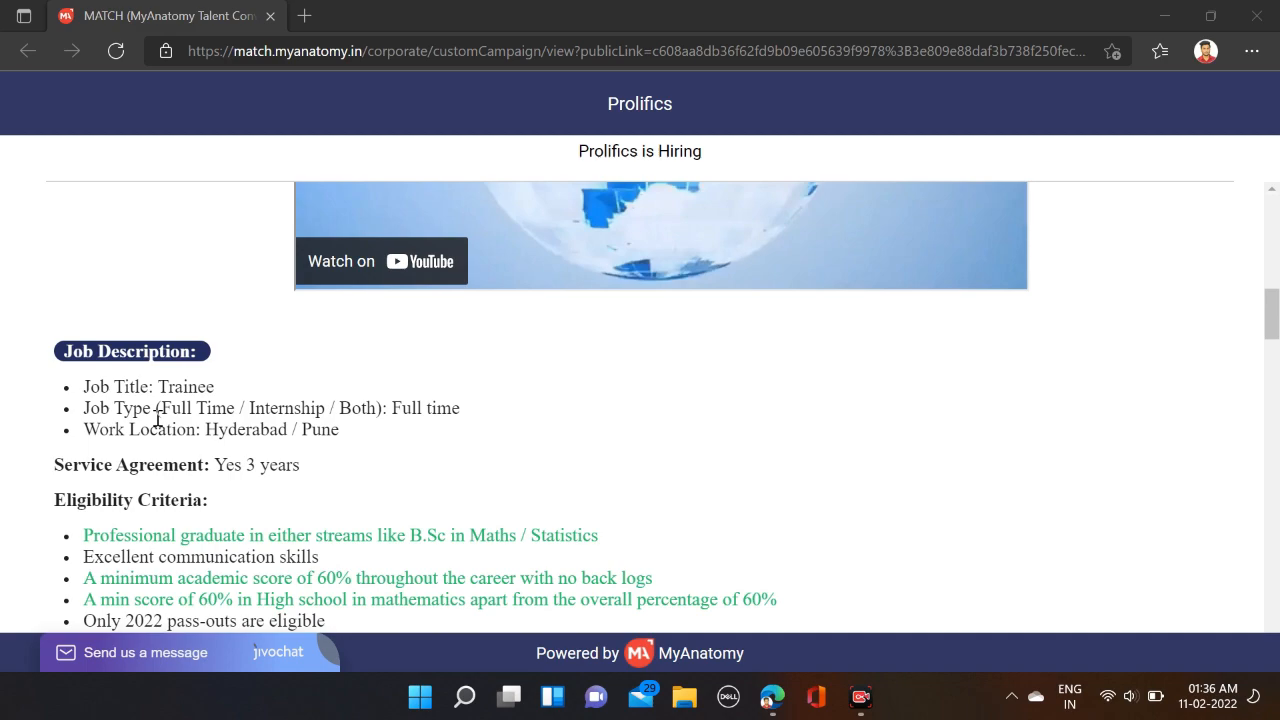
mouse_move(380, 408)
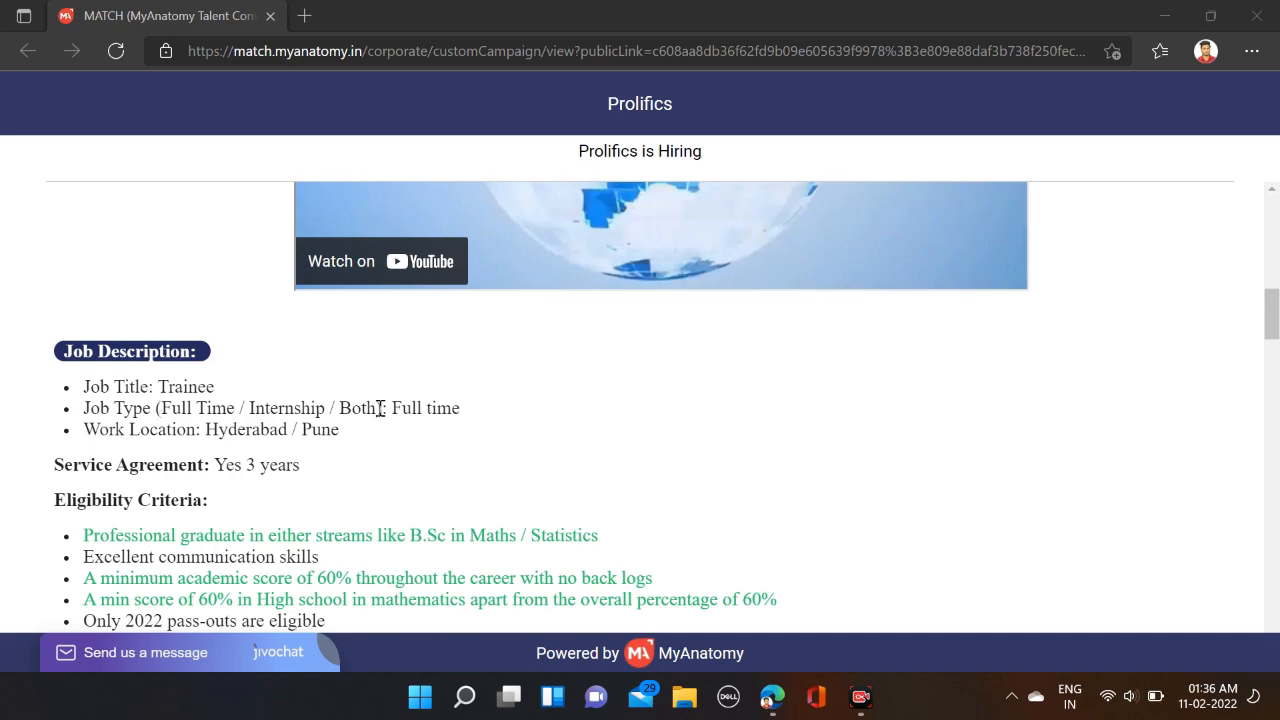
mouse_move(408, 444)
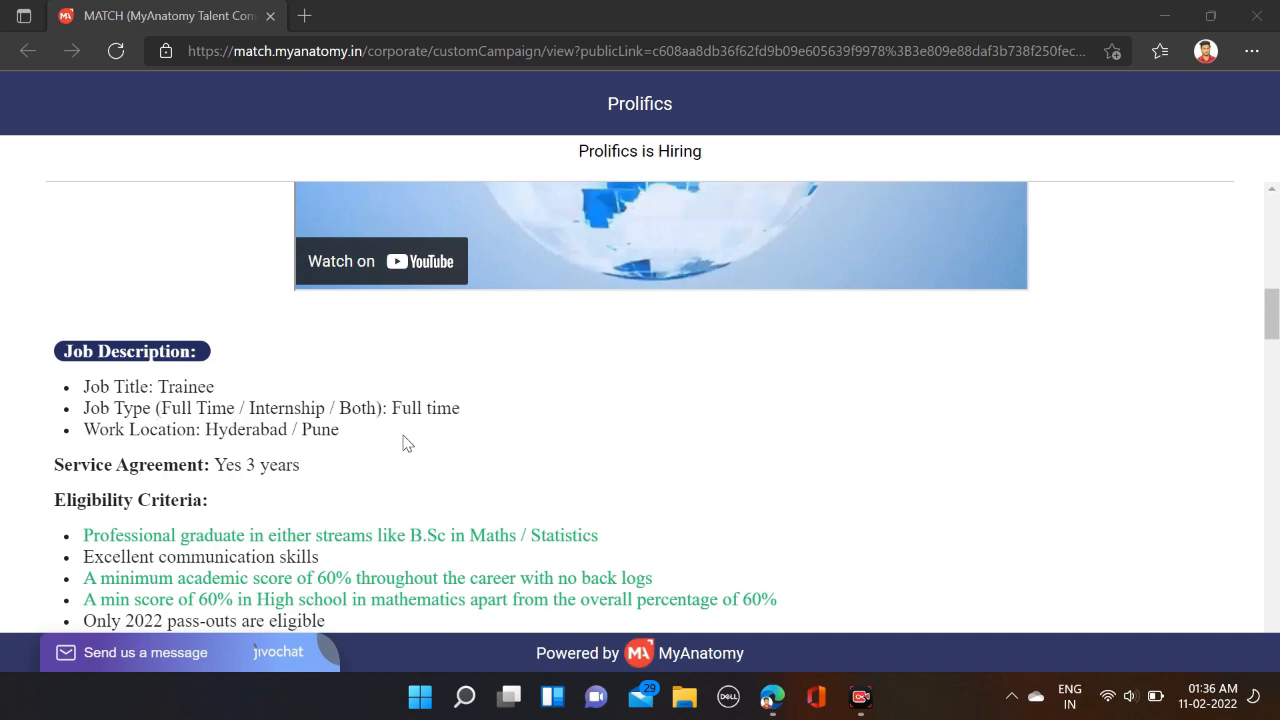
mouse_move(228, 452)
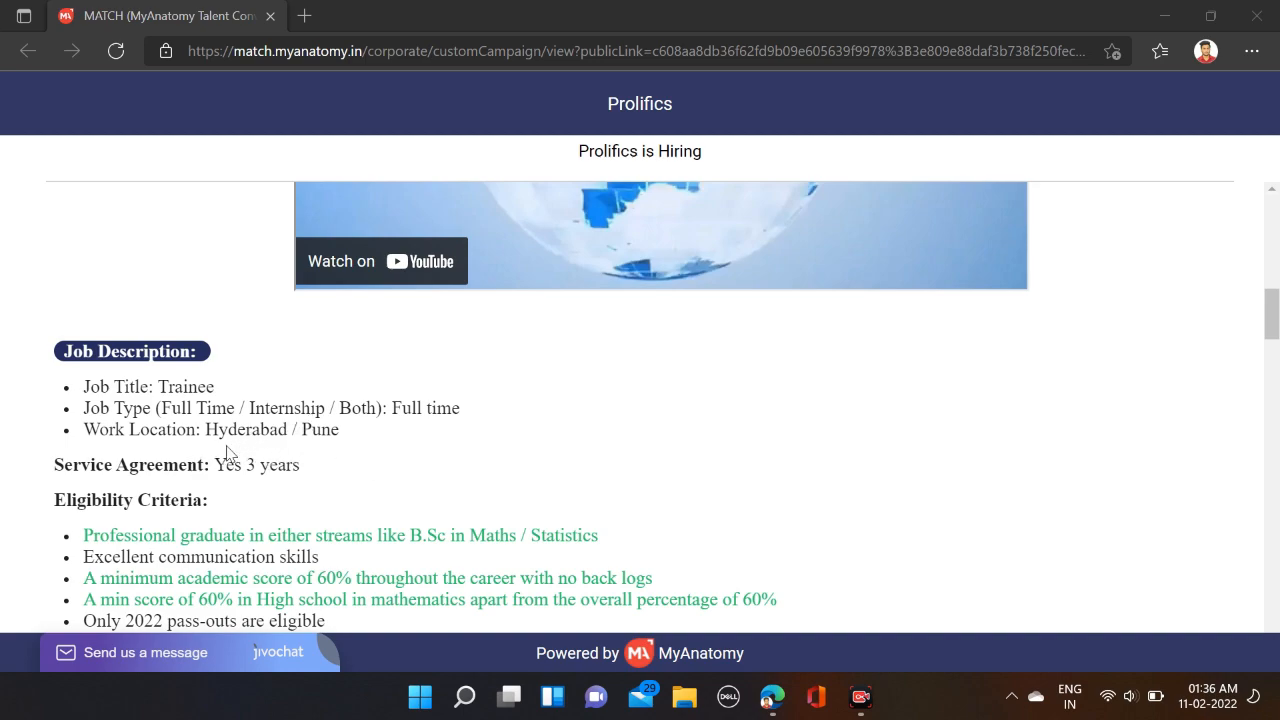
scroll("down", 3)
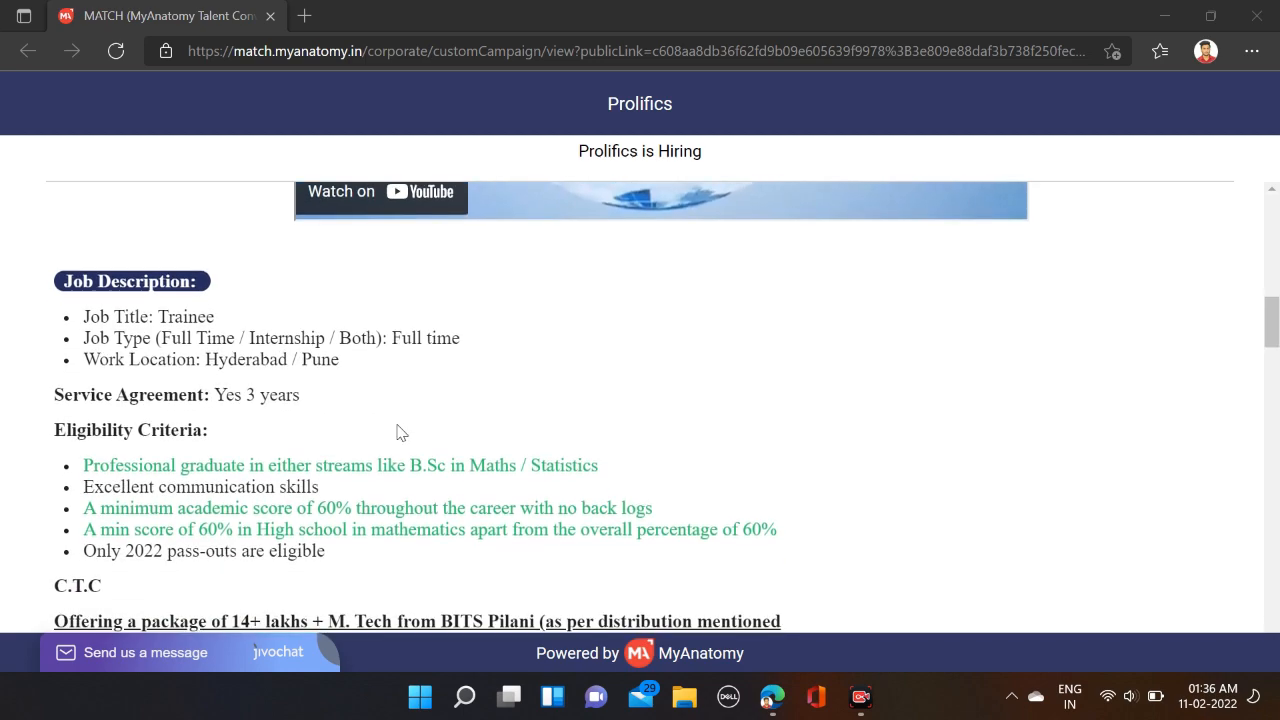
scroll("down", 3)
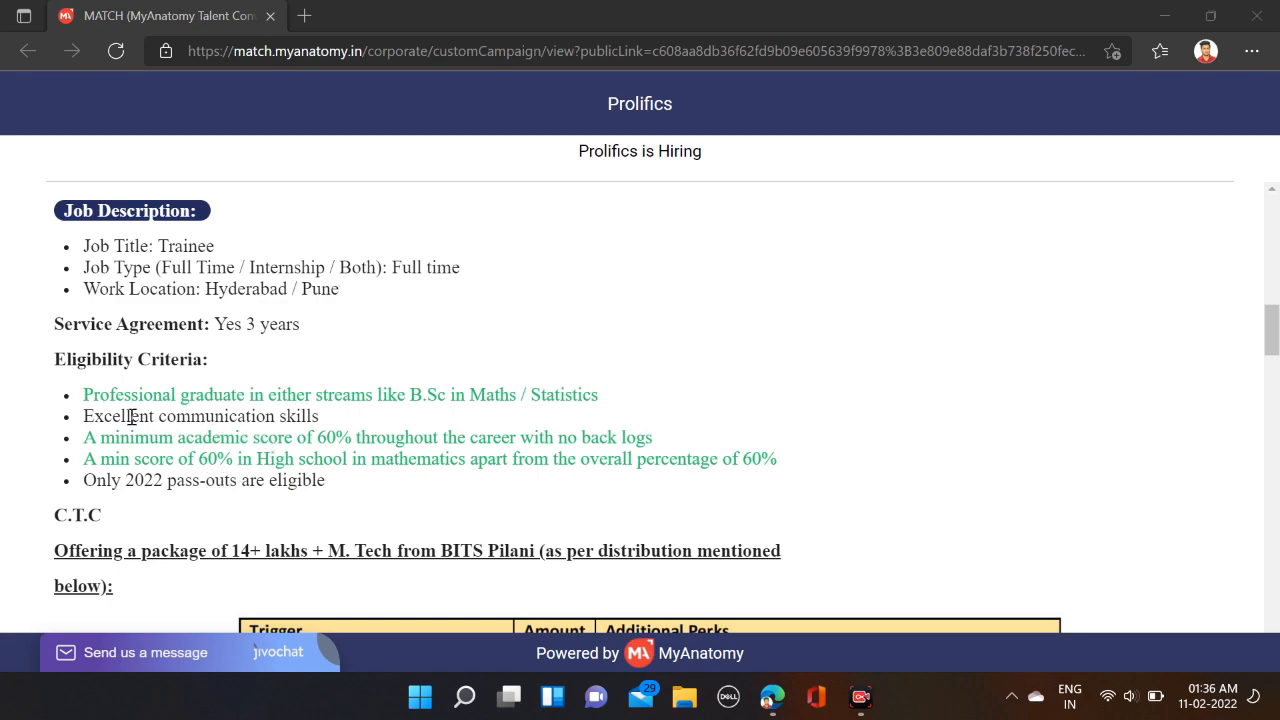
mouse_move(202, 404)
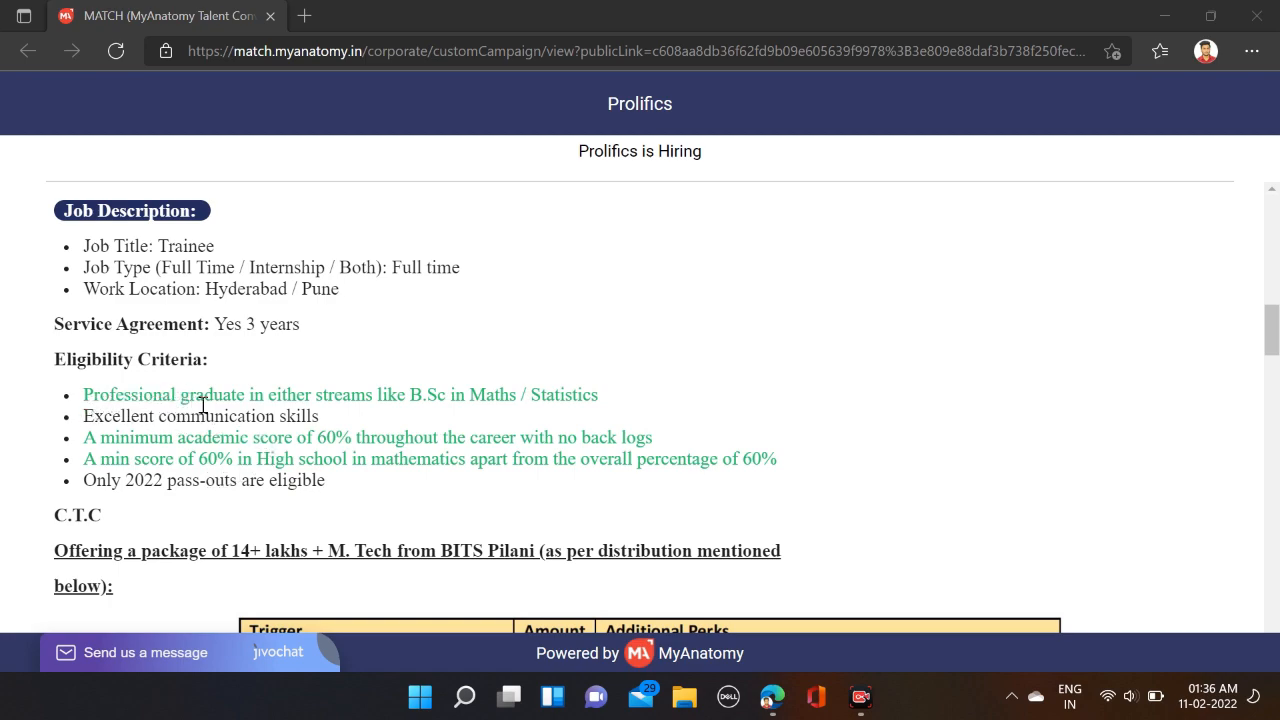
mouse_move(440, 400)
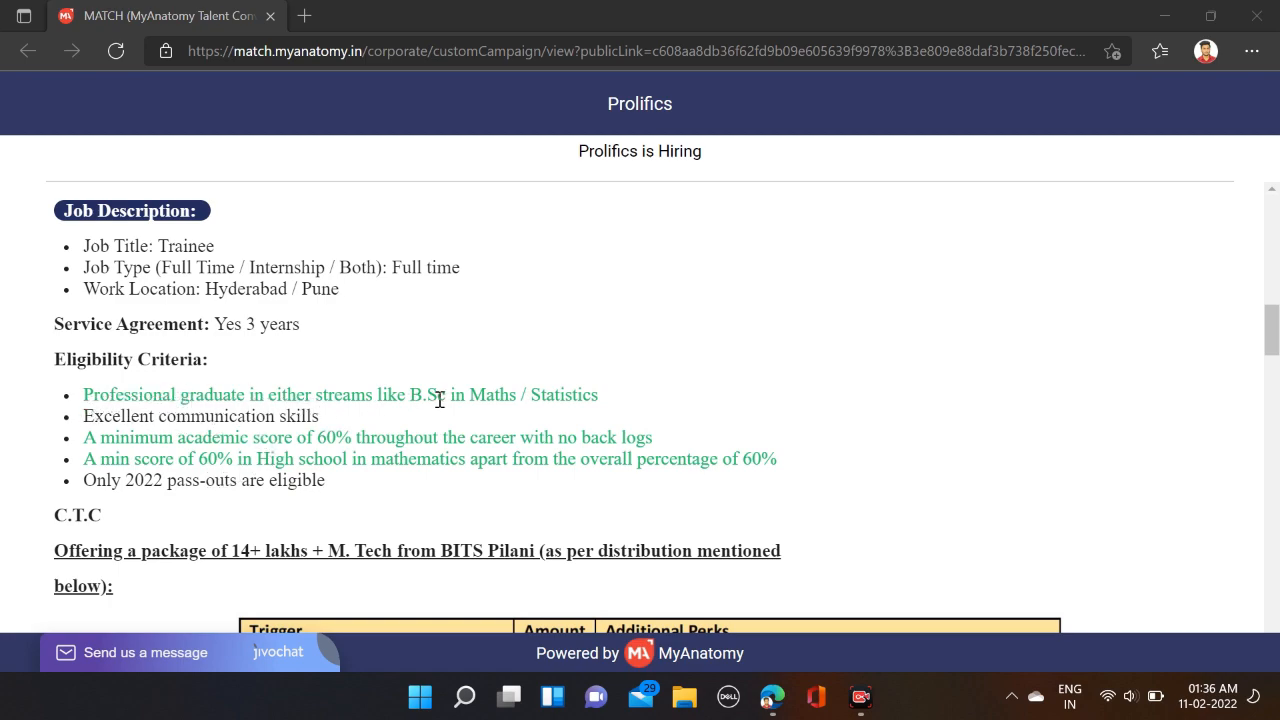
mouse_move(538, 414)
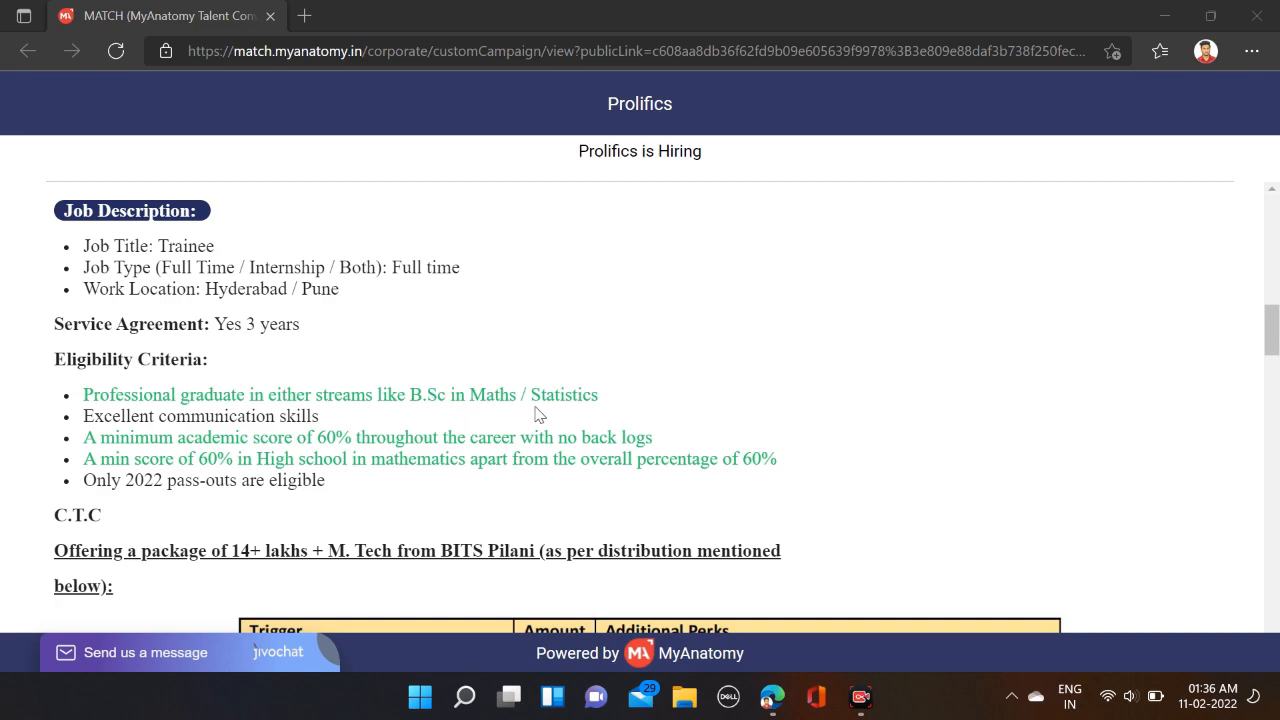
mouse_move(228, 396)
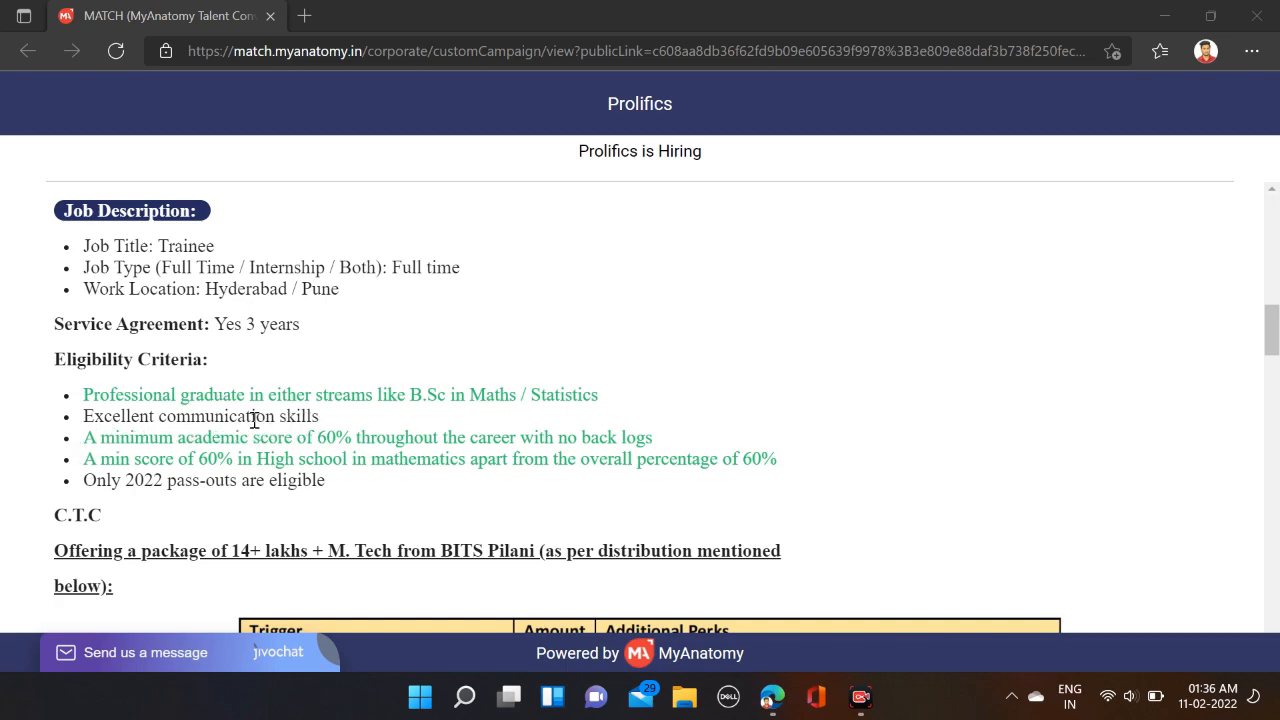
scroll("down", 3)
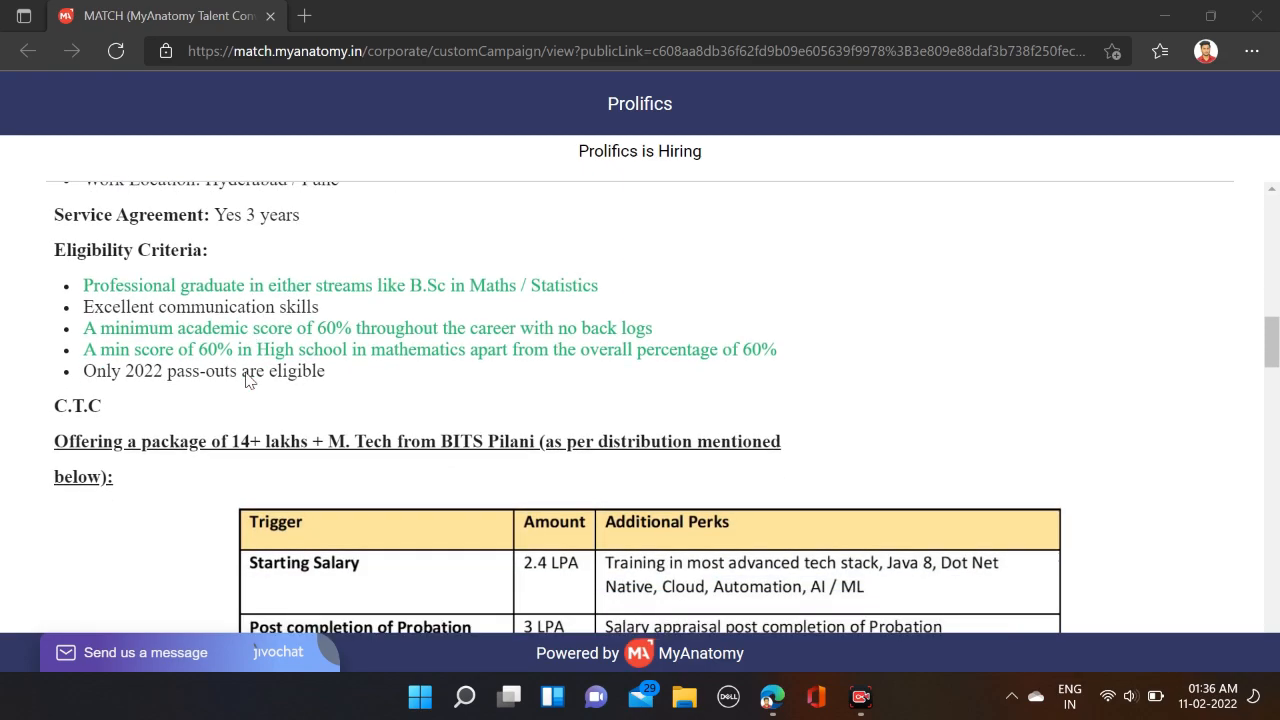
scroll("down", 3)
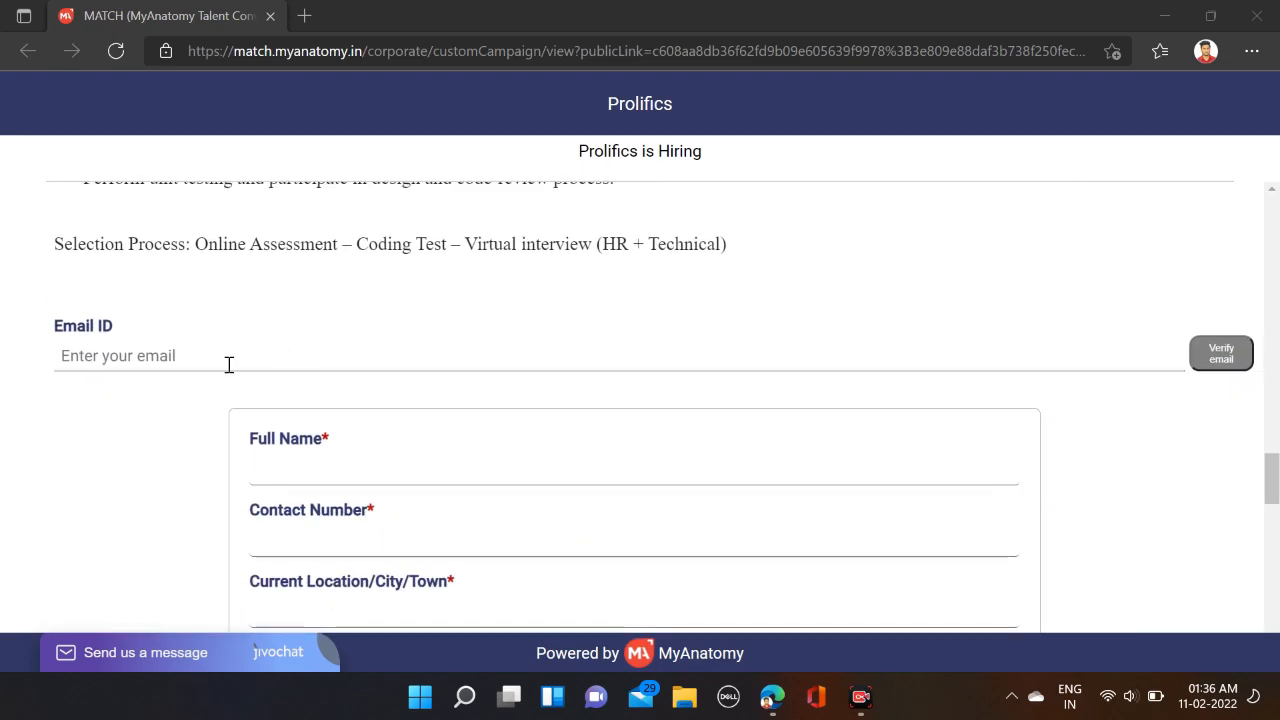
mouse_move(936, 380)
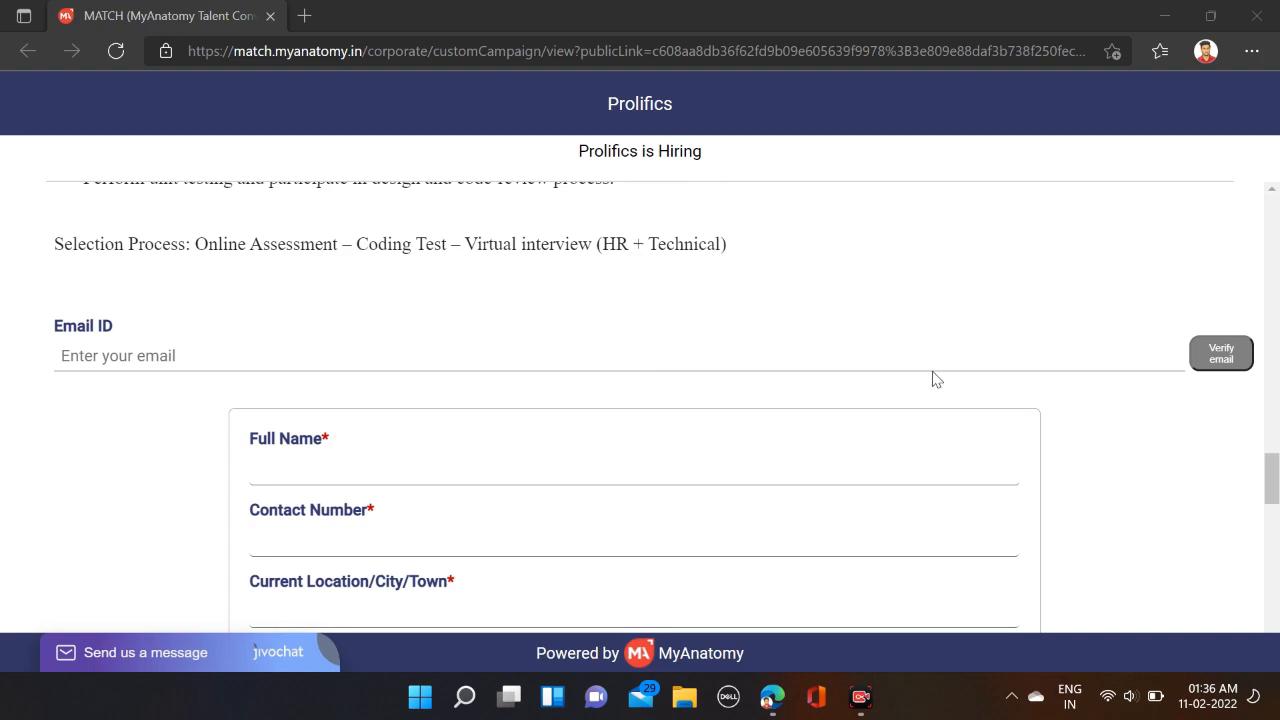
mouse_move(964, 304)
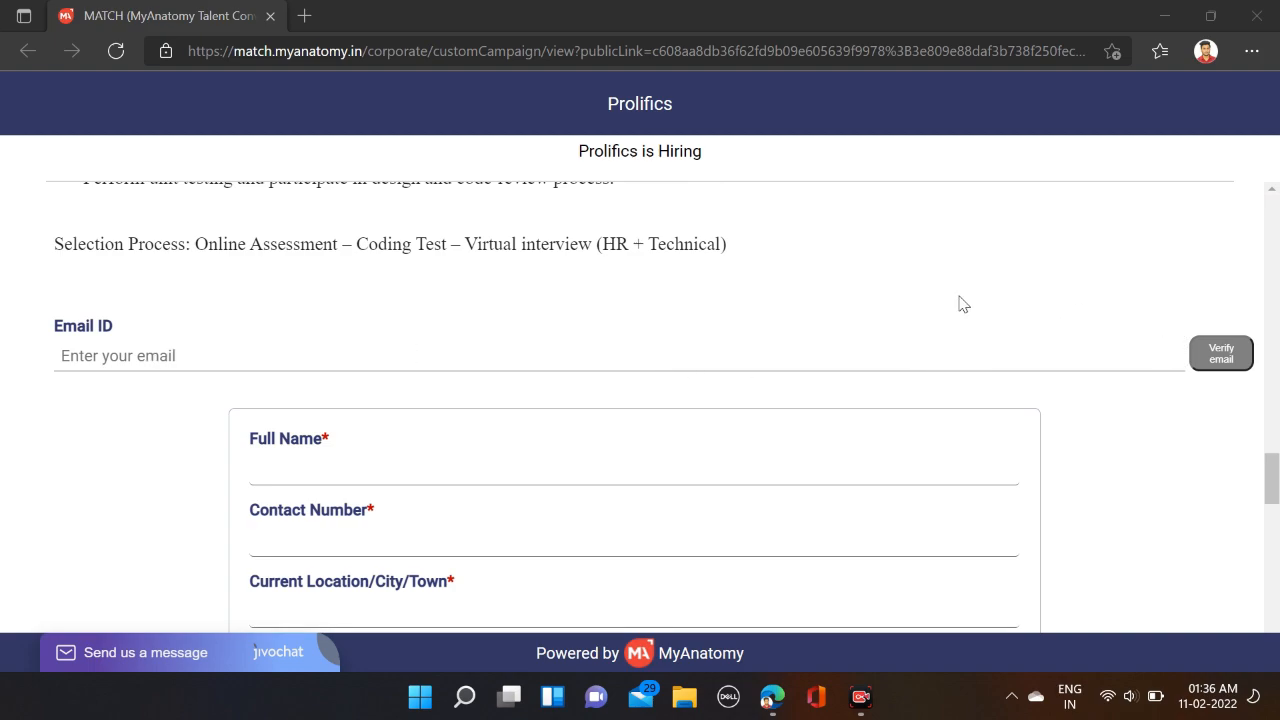
scroll("down", 3)
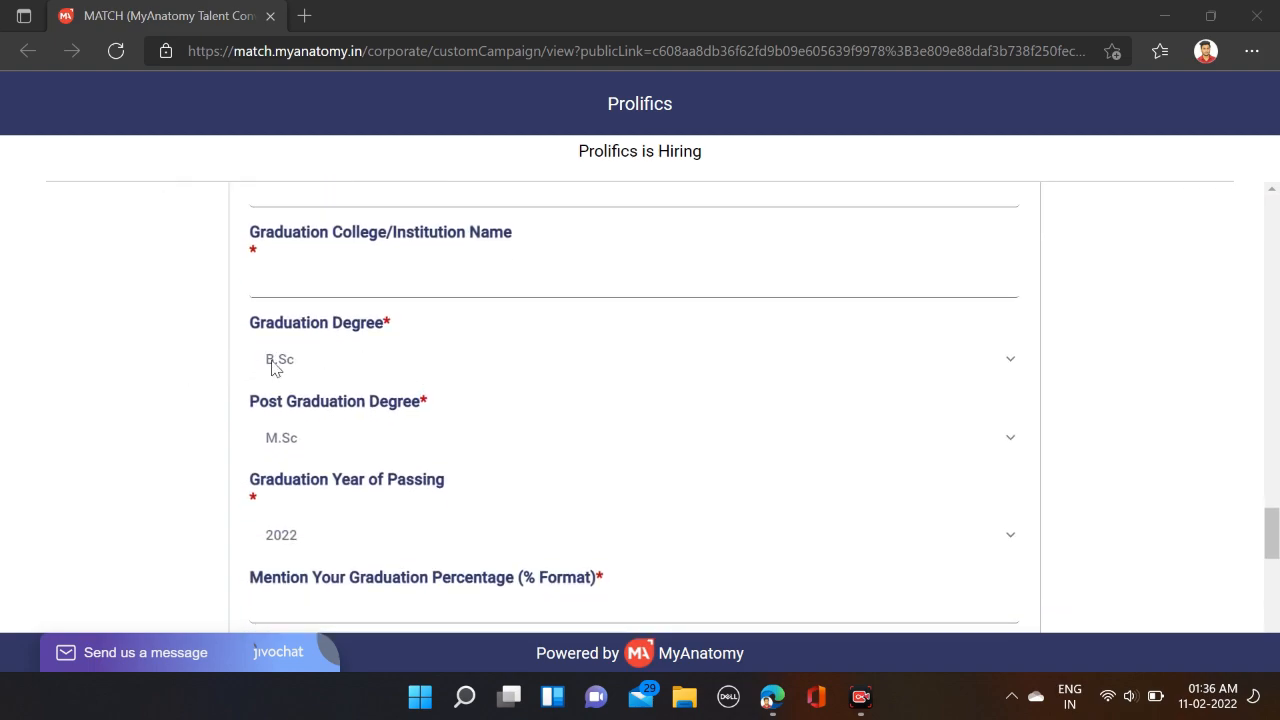
mouse_move(276, 388)
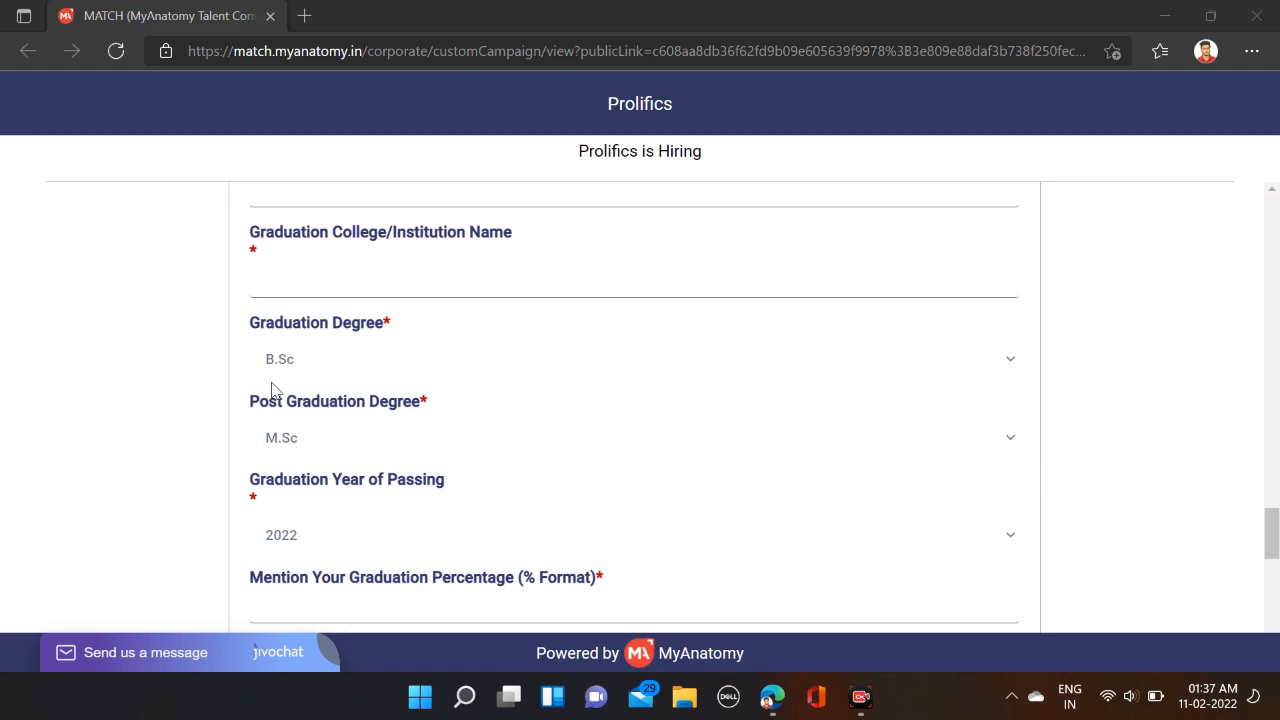
mouse_move(362, 376)
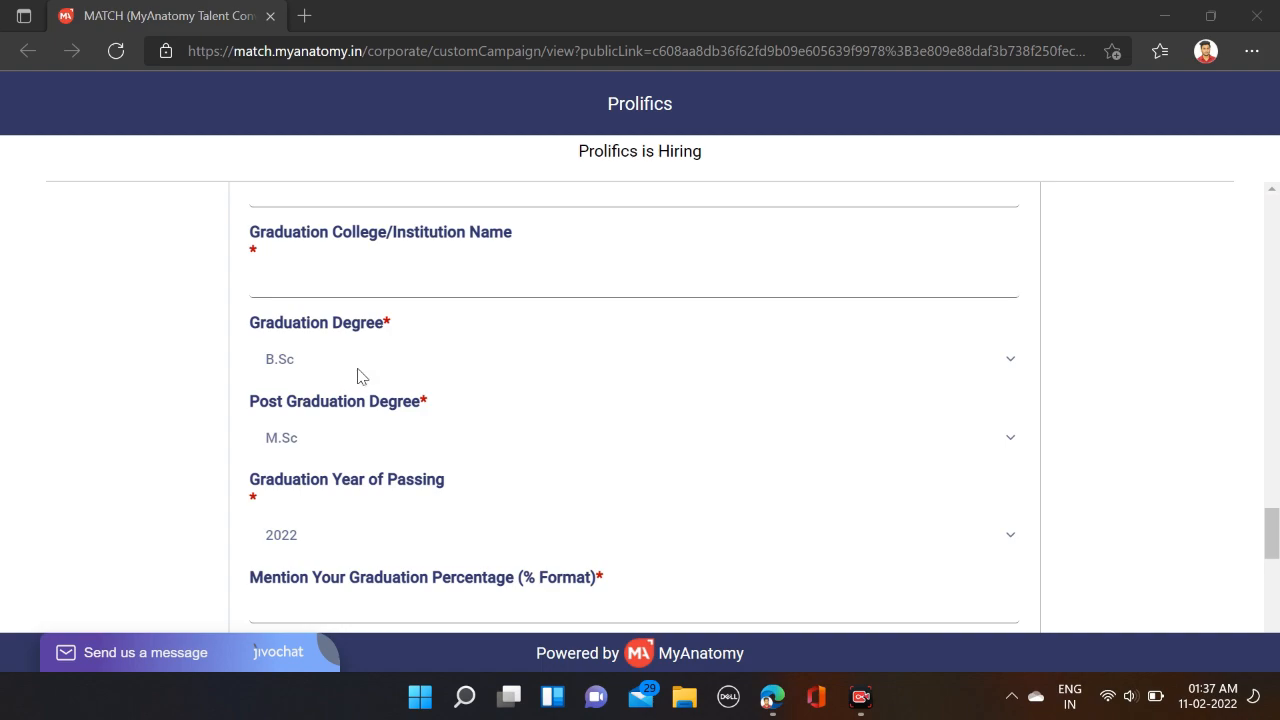
mouse_move(874, 322)
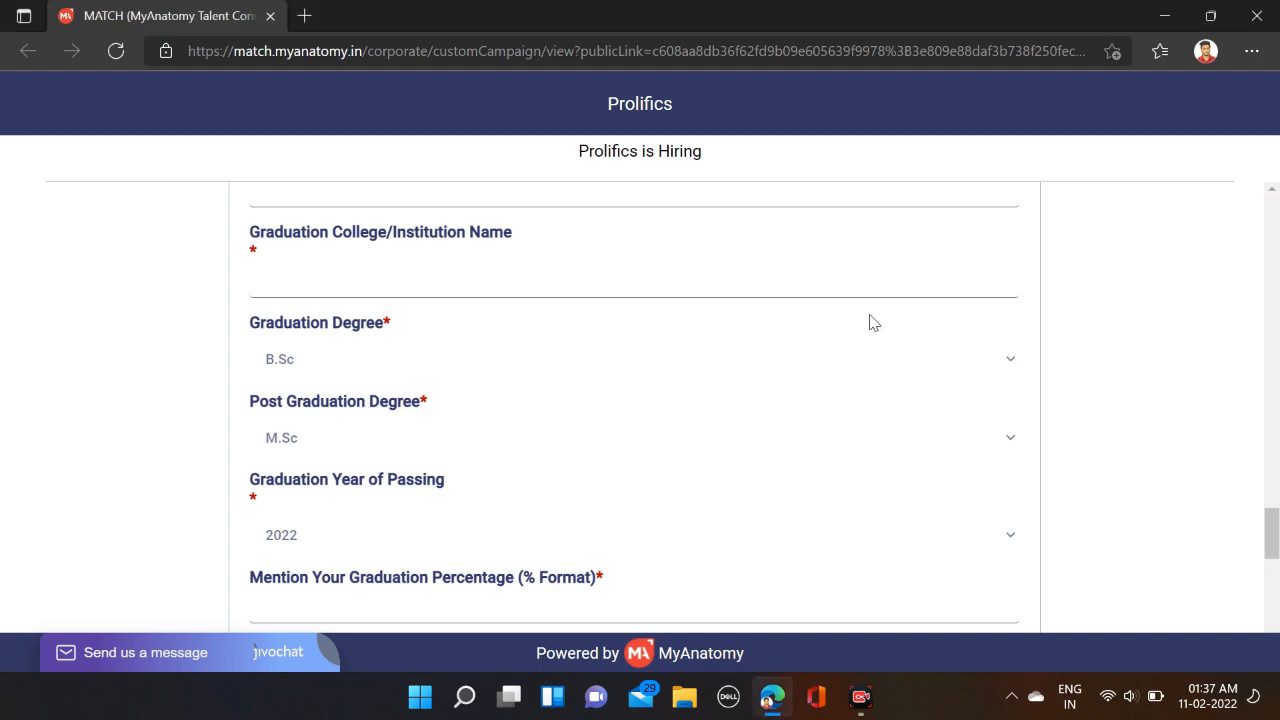
mouse_move(324, 376)
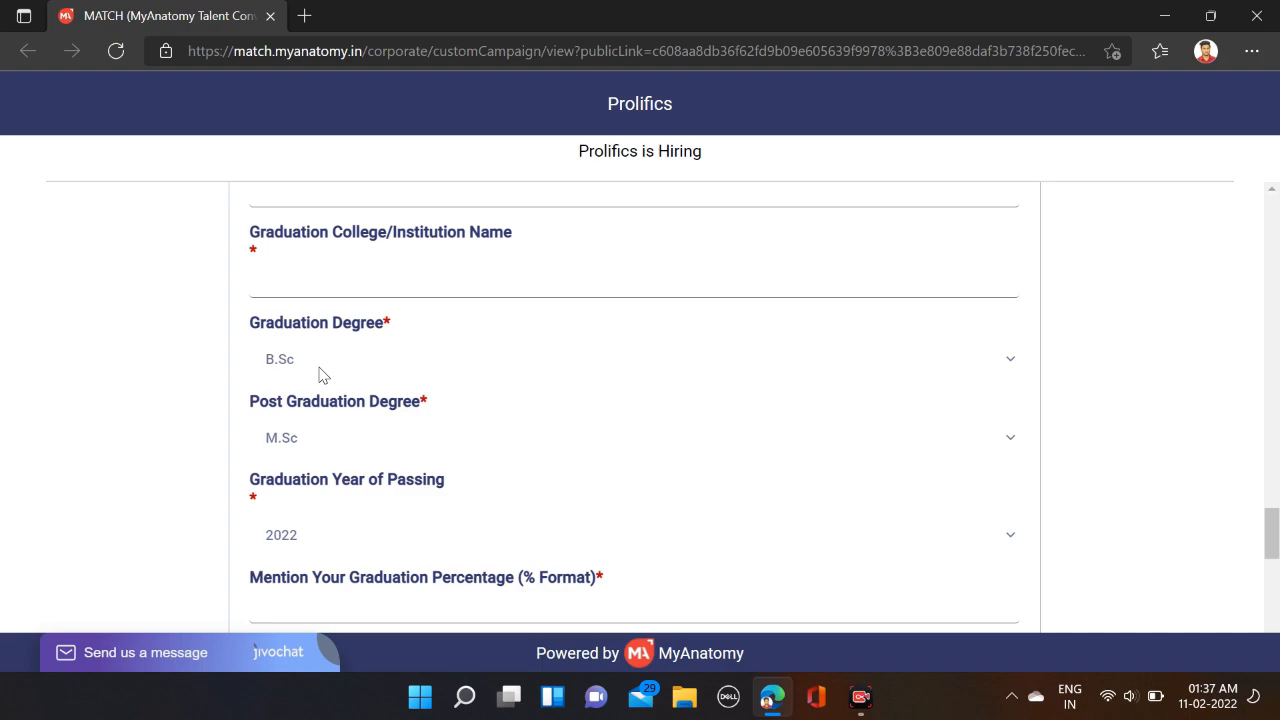
scroll("up", 3)
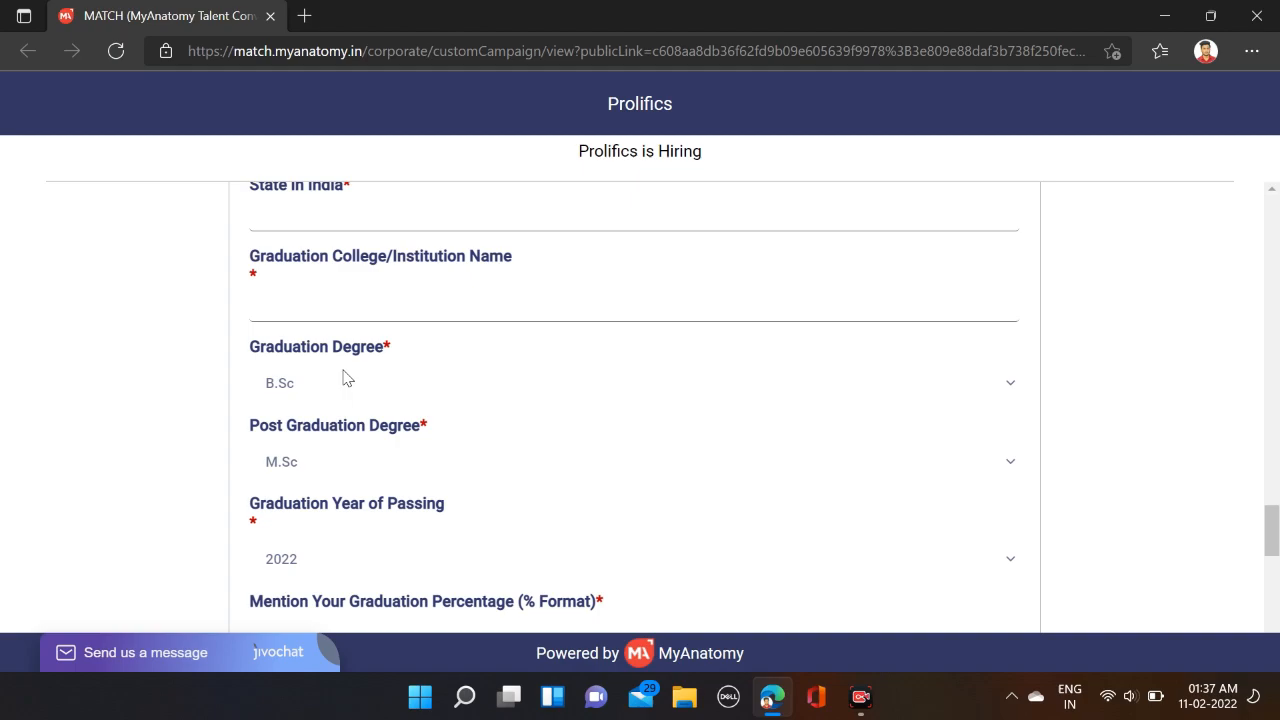
scroll("up", 3)
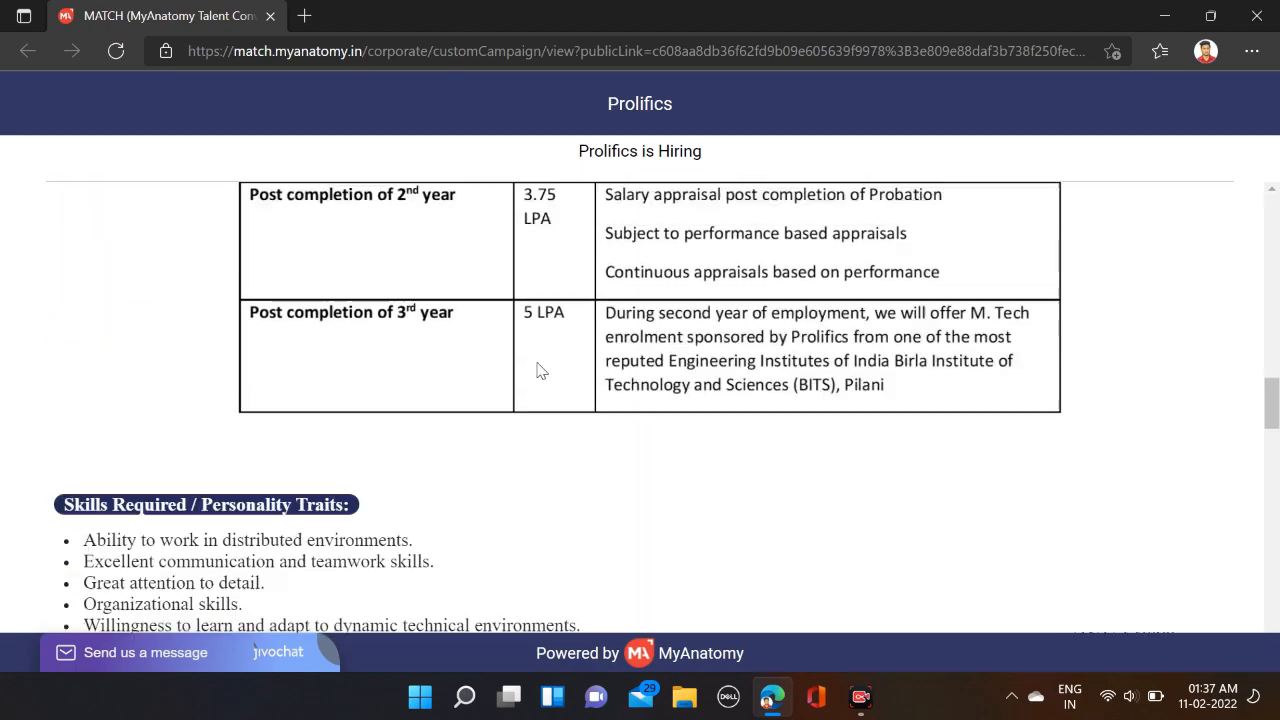
scroll("down", 3)
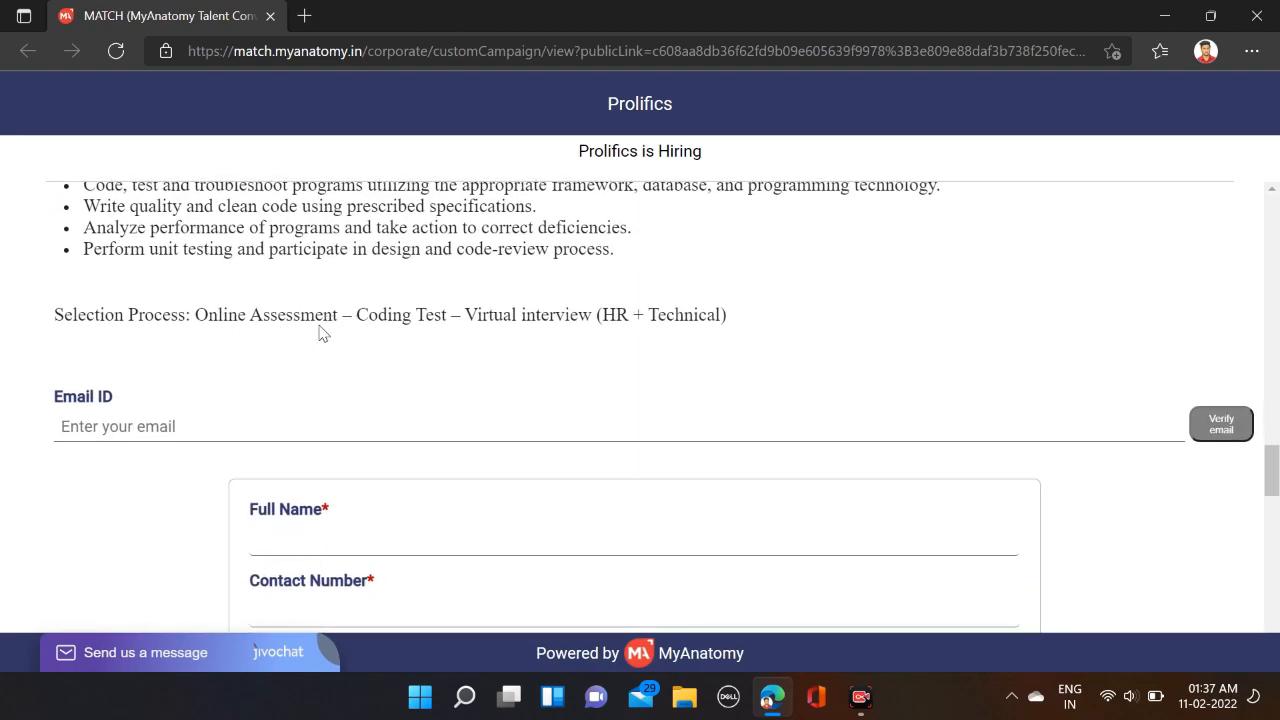
mouse_move(618, 332)
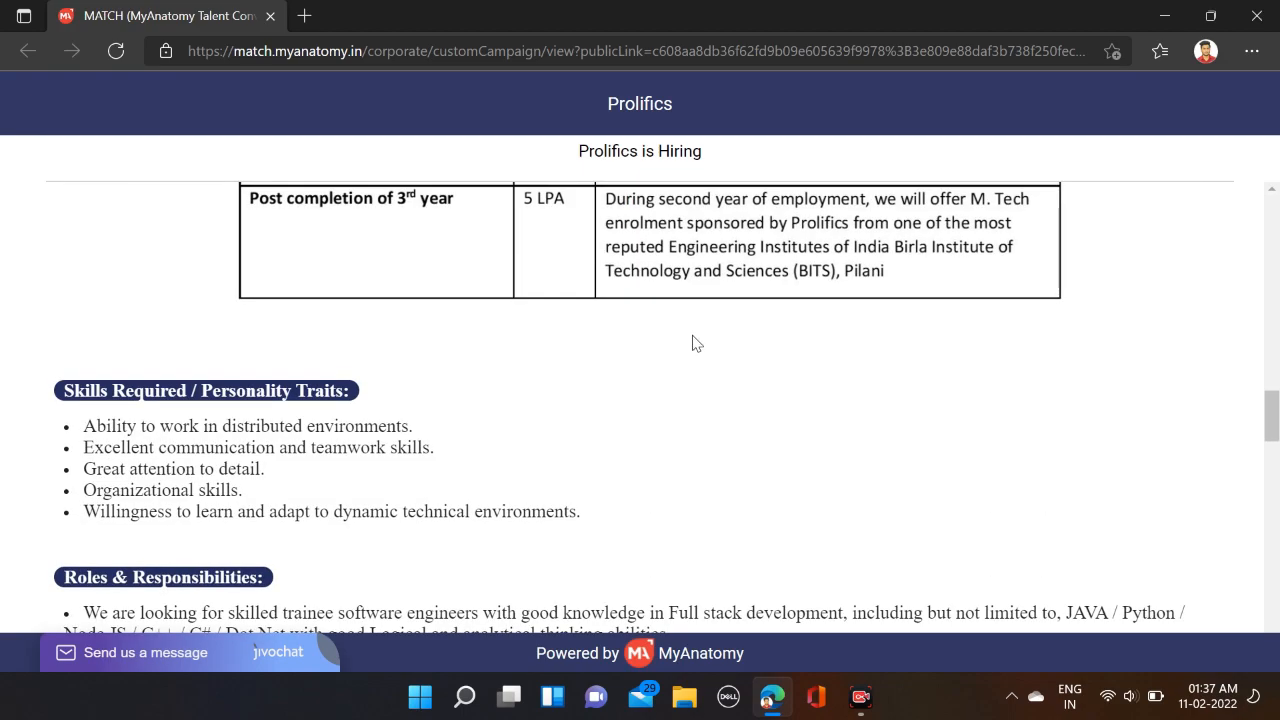
scroll("down", 3)
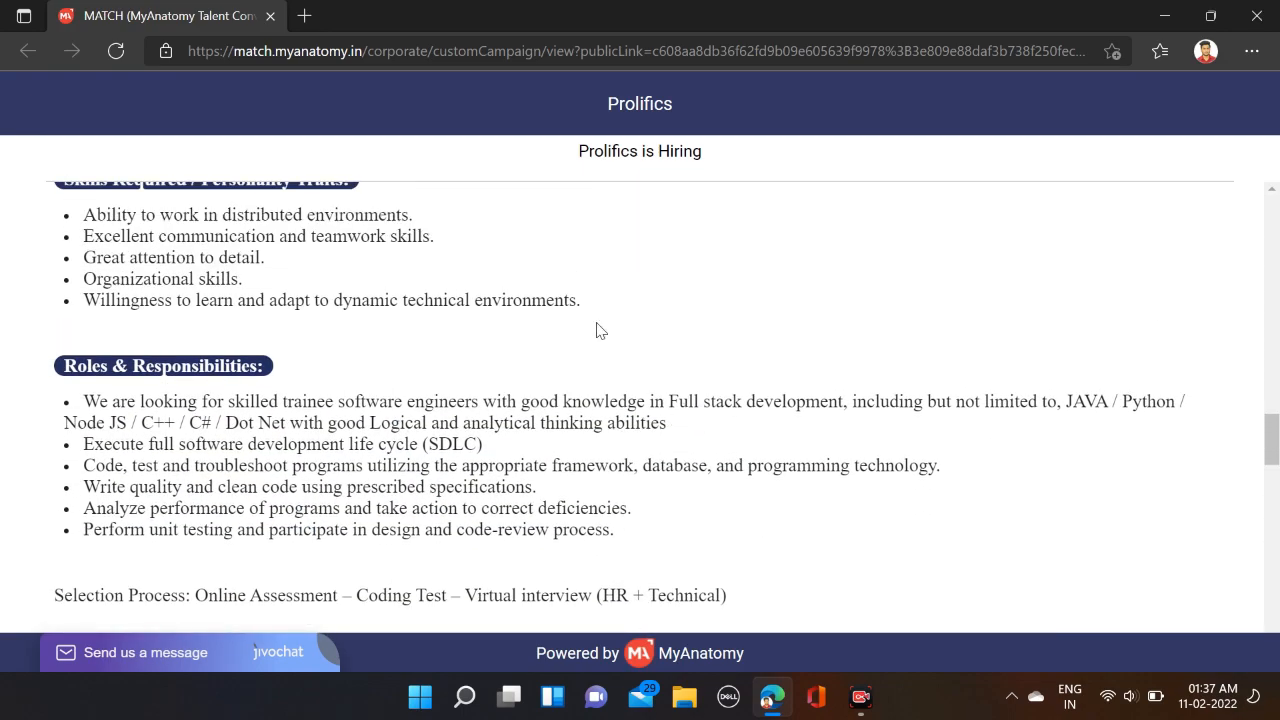
mouse_move(1096, 452)
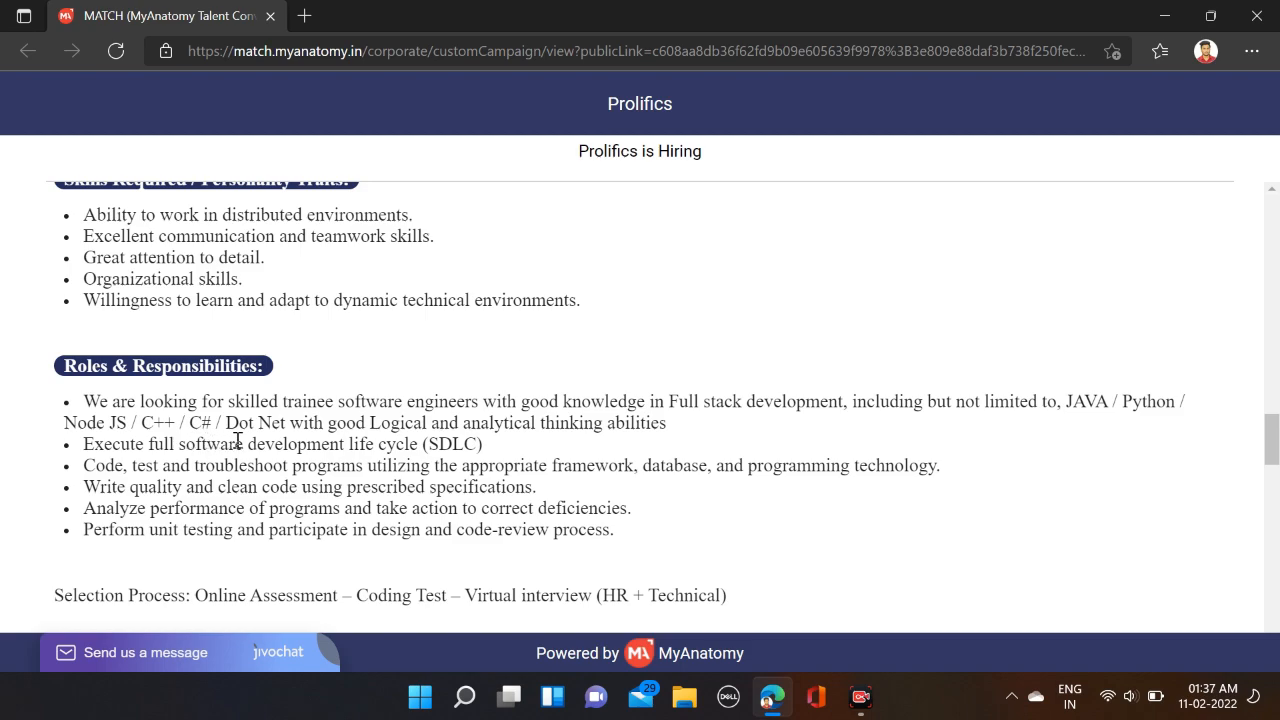
mouse_move(468, 430)
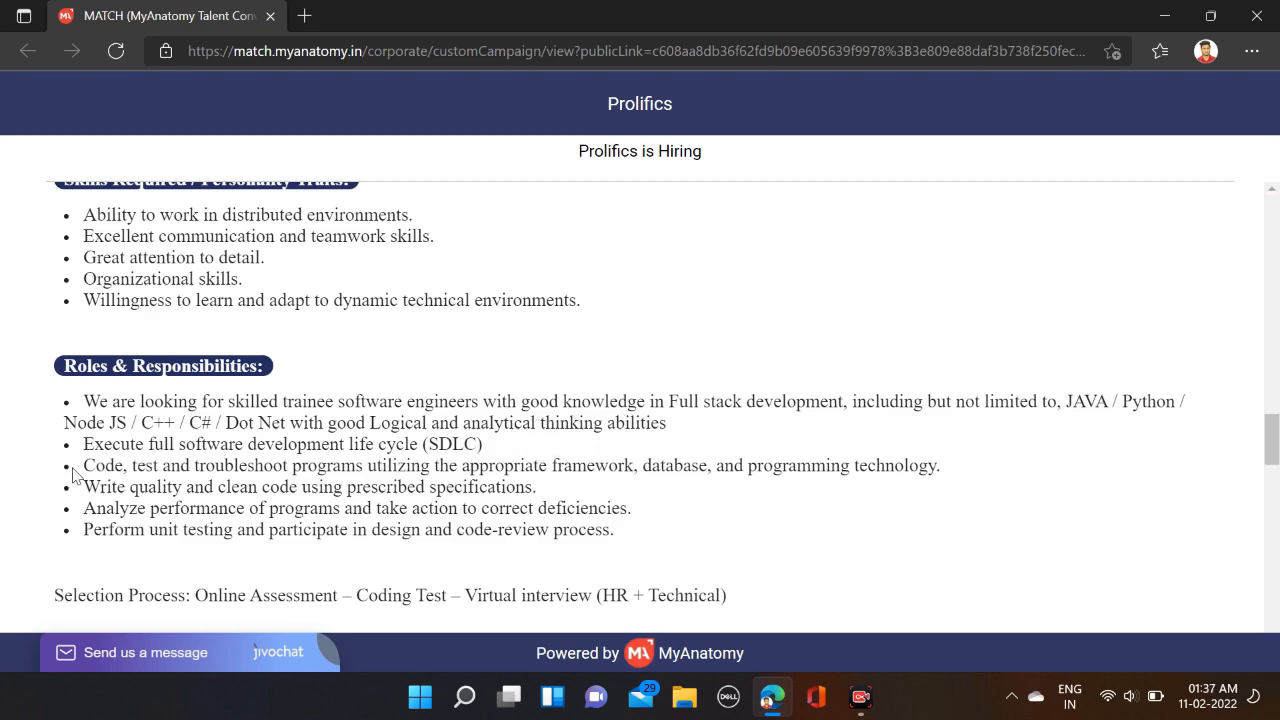
mouse_move(388, 450)
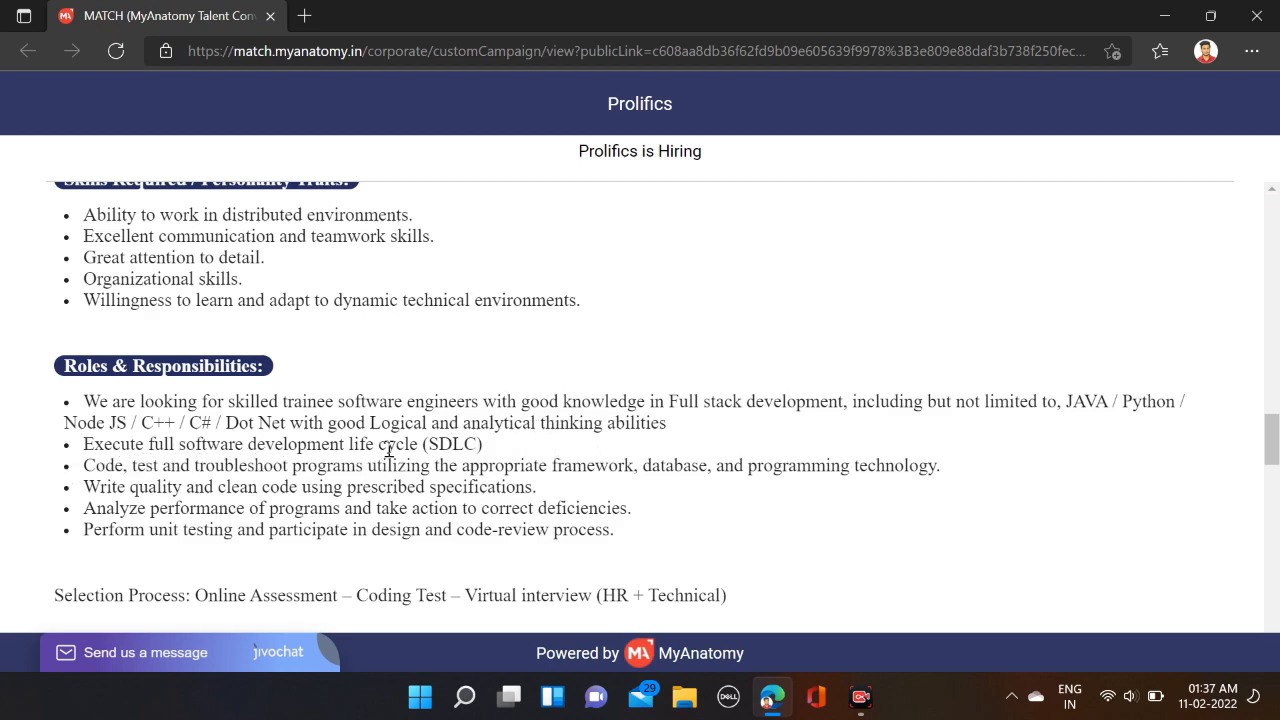
mouse_move(550, 452)
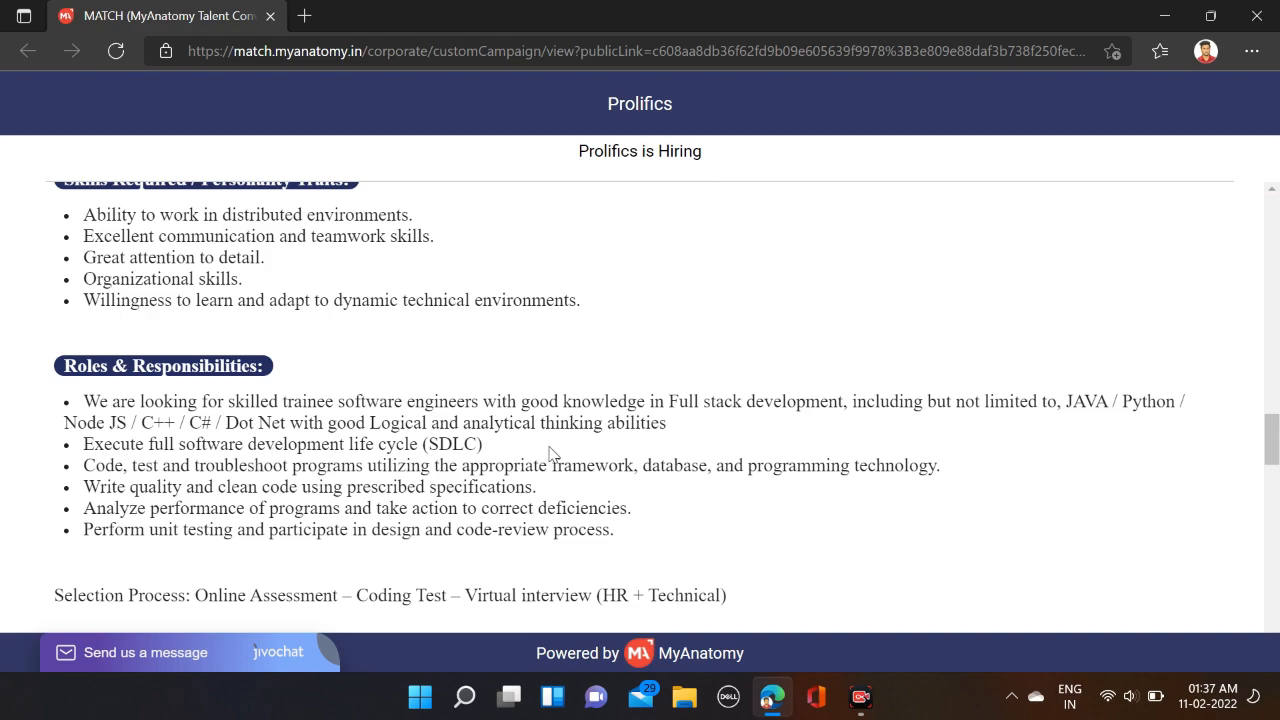
scroll("up", 3)
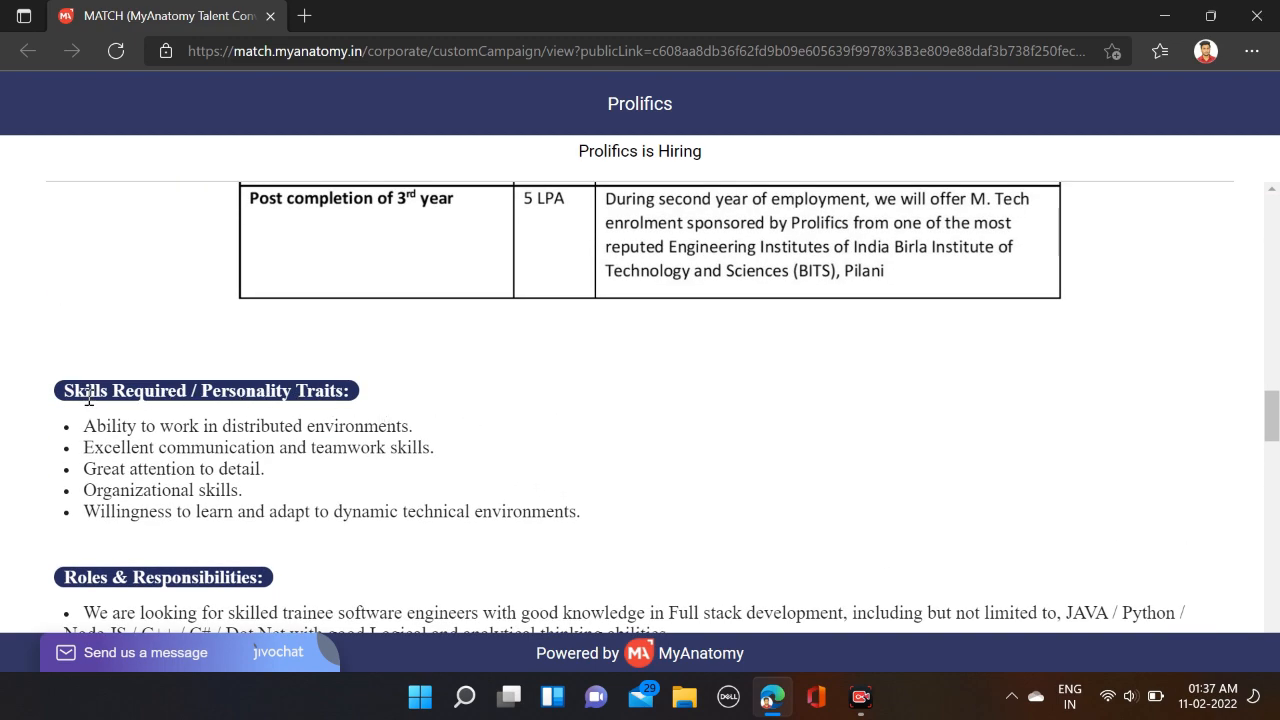
mouse_move(374, 436)
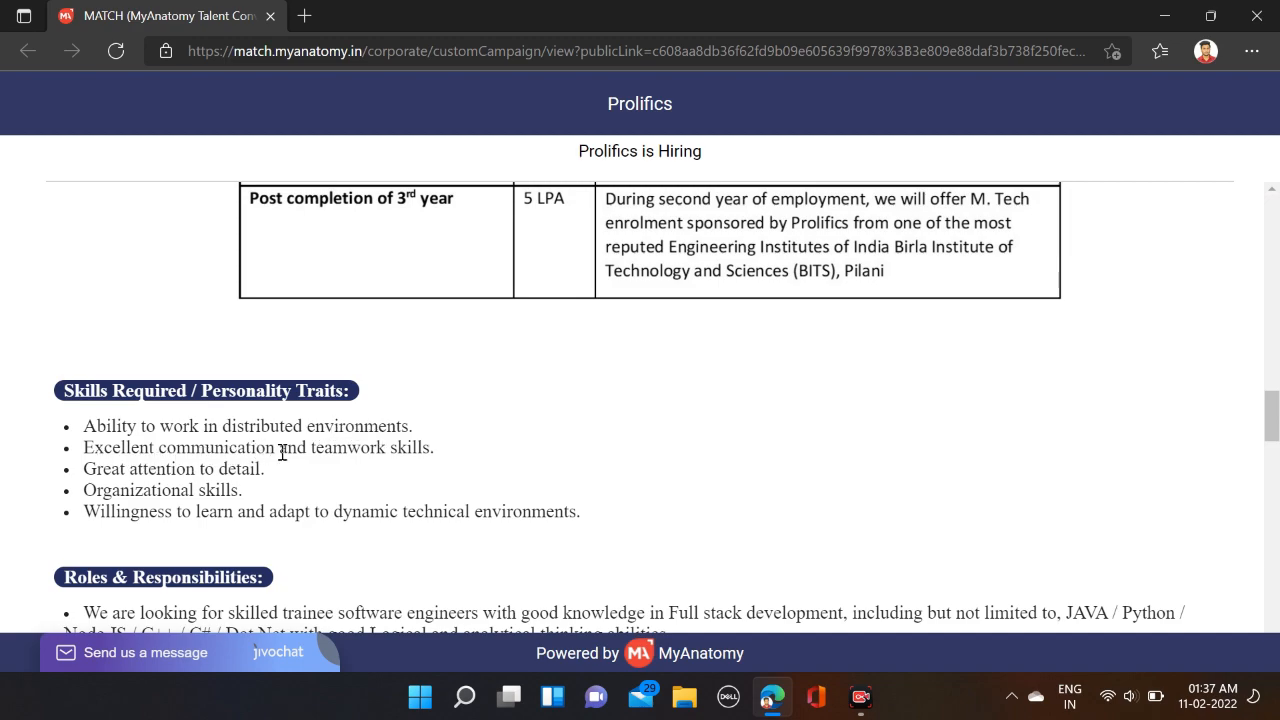
mouse_move(250, 490)
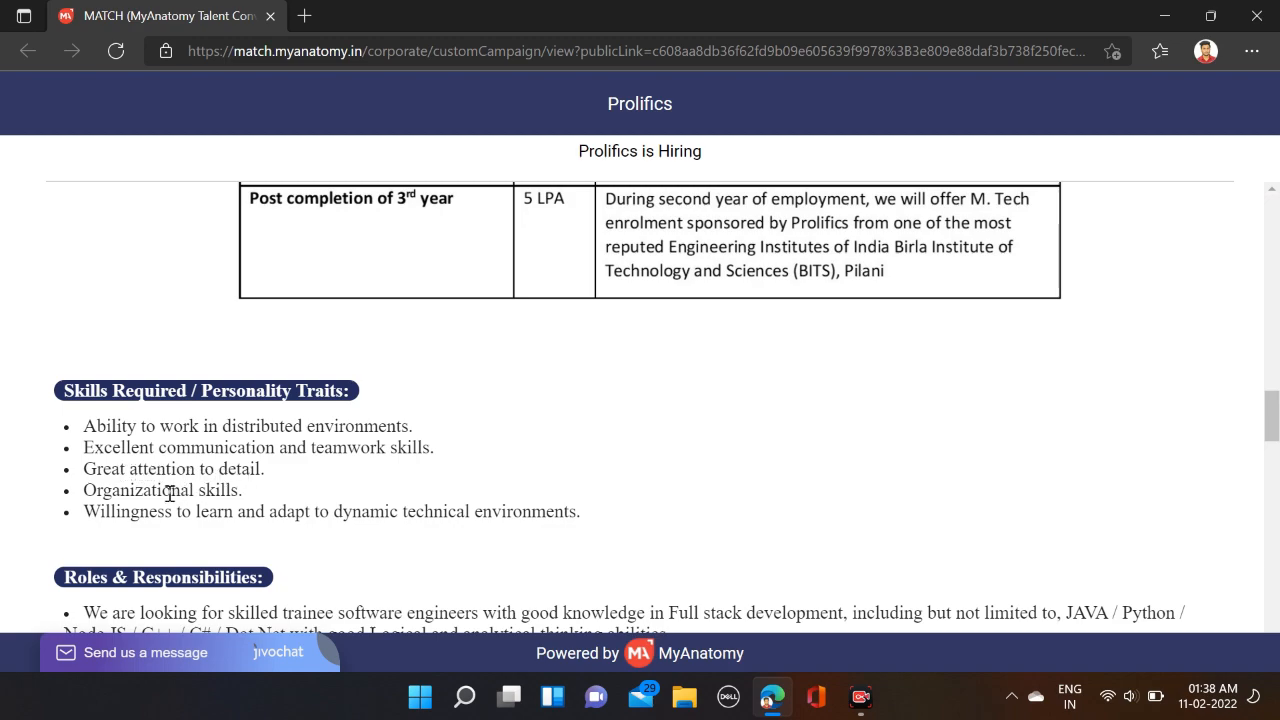
mouse_move(212, 538)
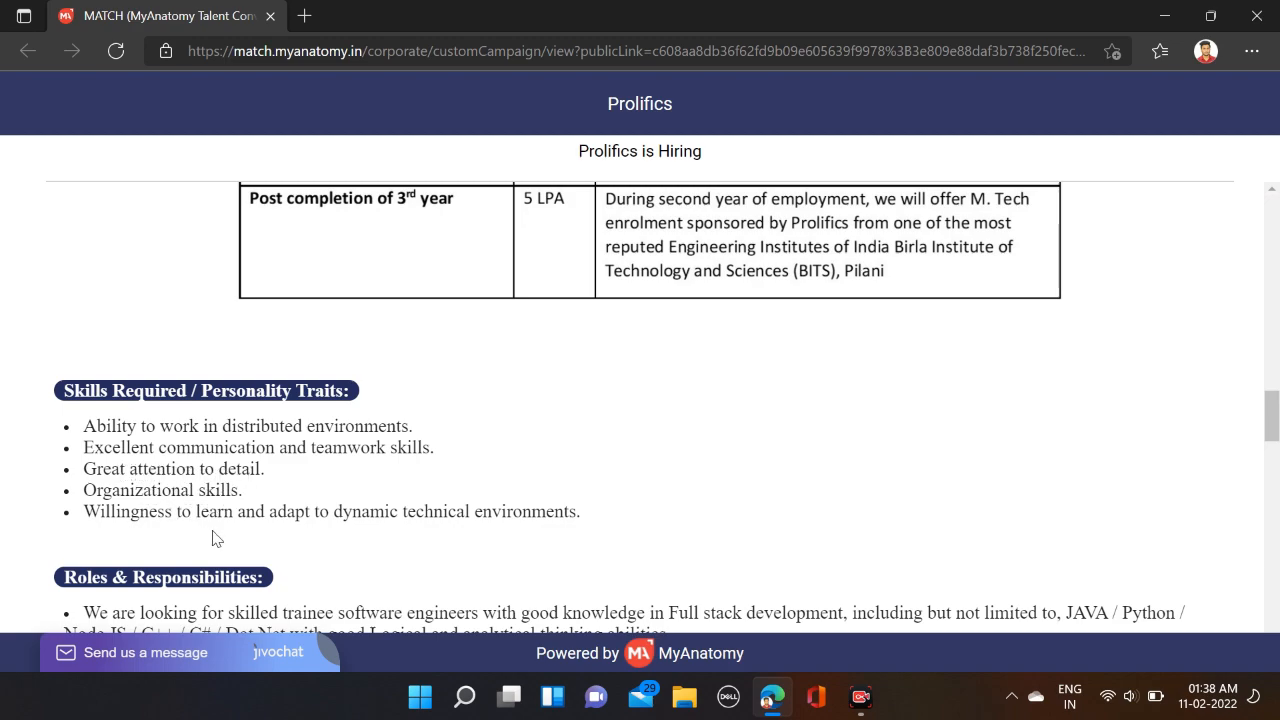
mouse_move(324, 518)
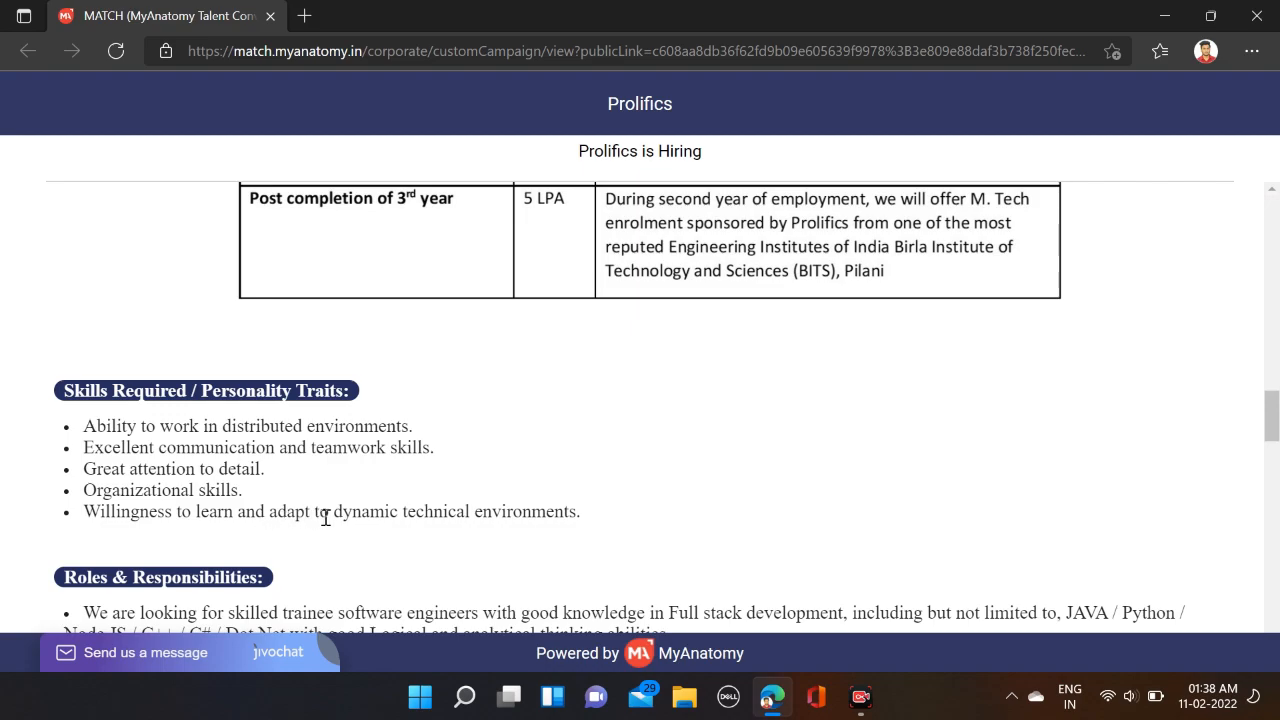
mouse_move(544, 490)
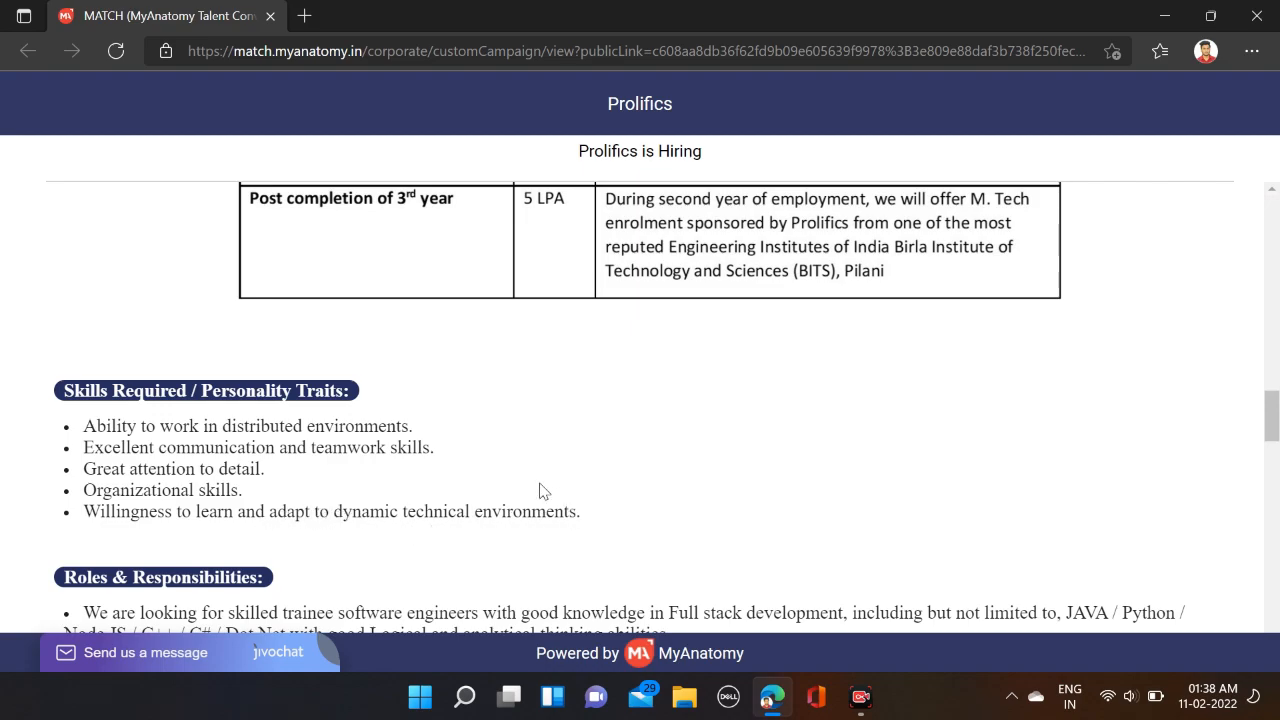
scroll("up", 3)
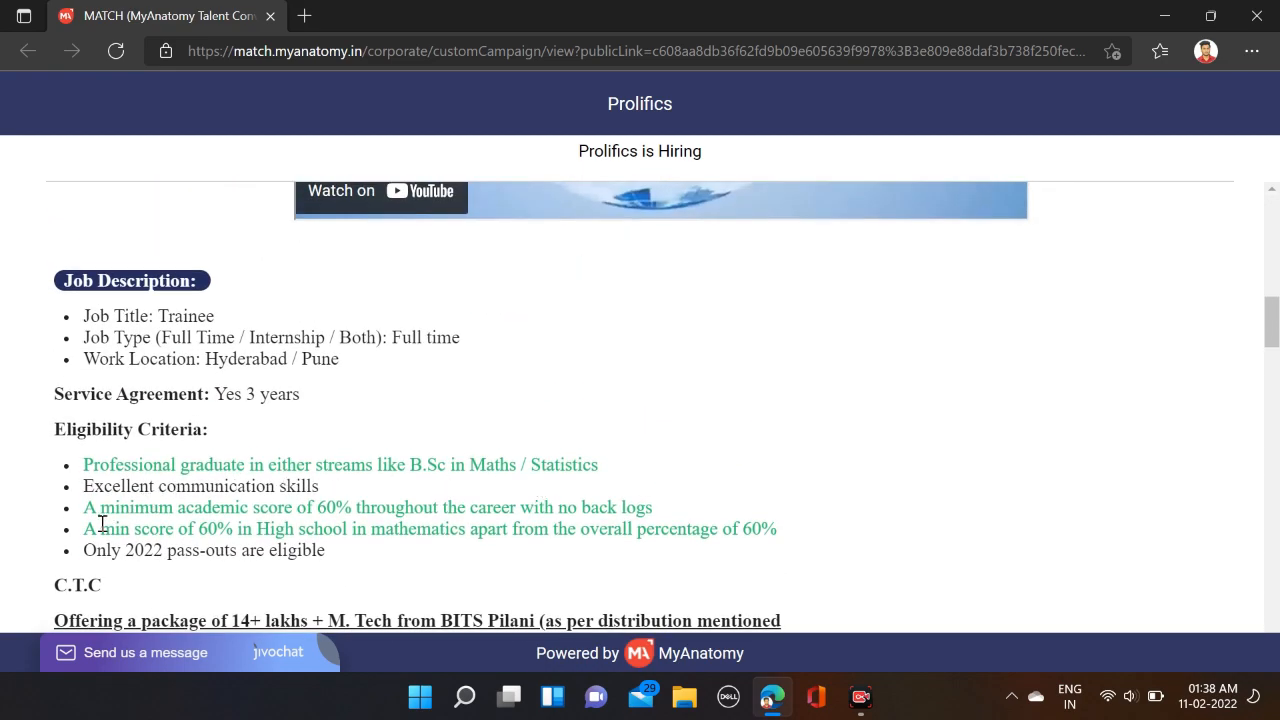
scroll("down", 3)
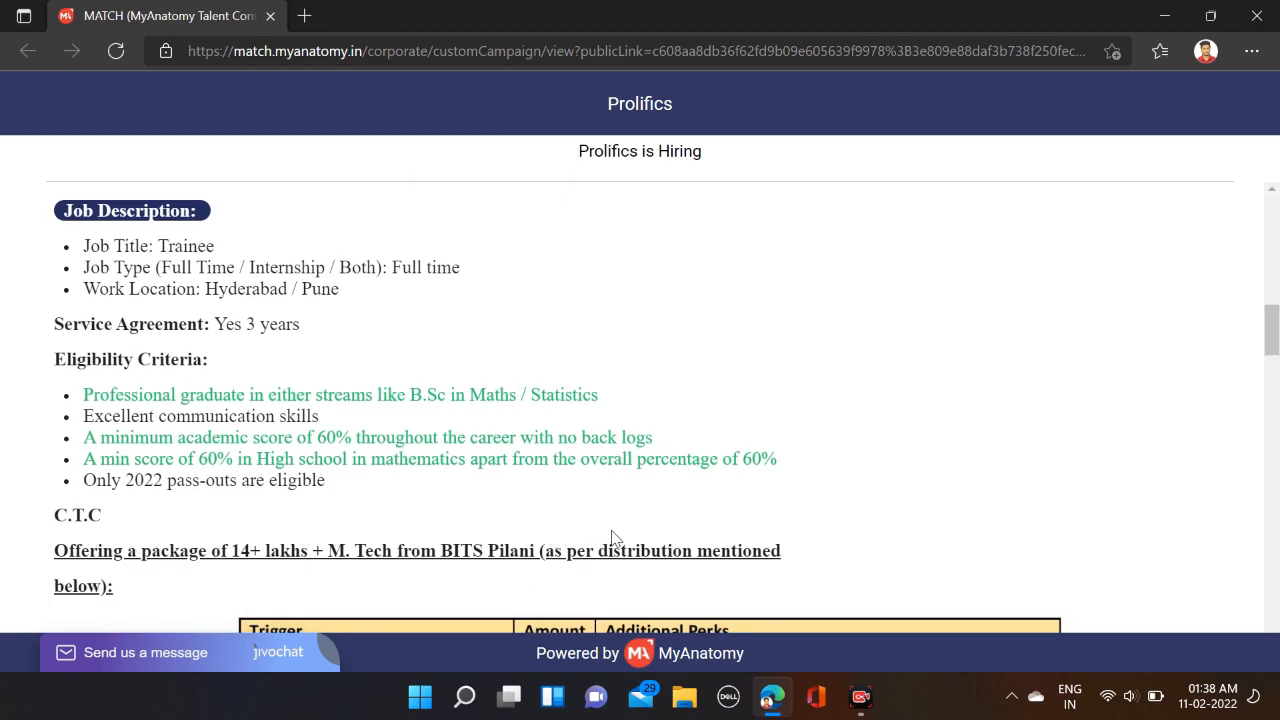
mouse_move(128, 502)
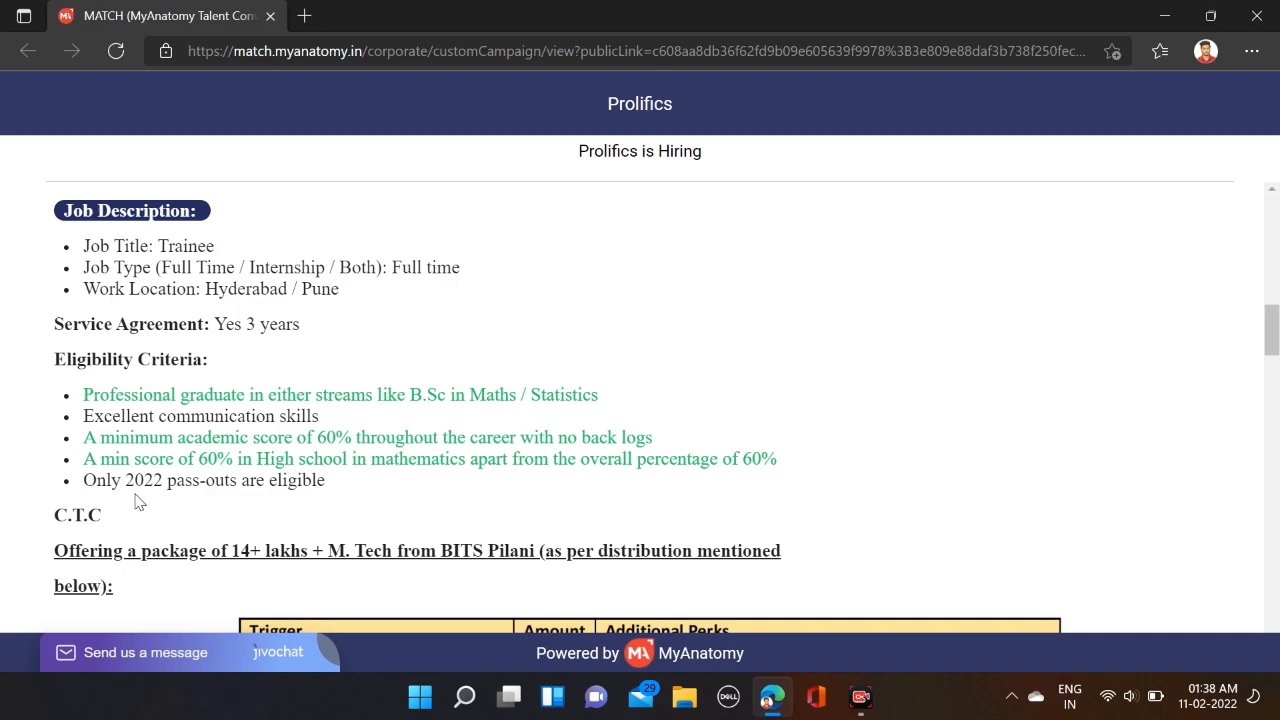
mouse_move(308, 456)
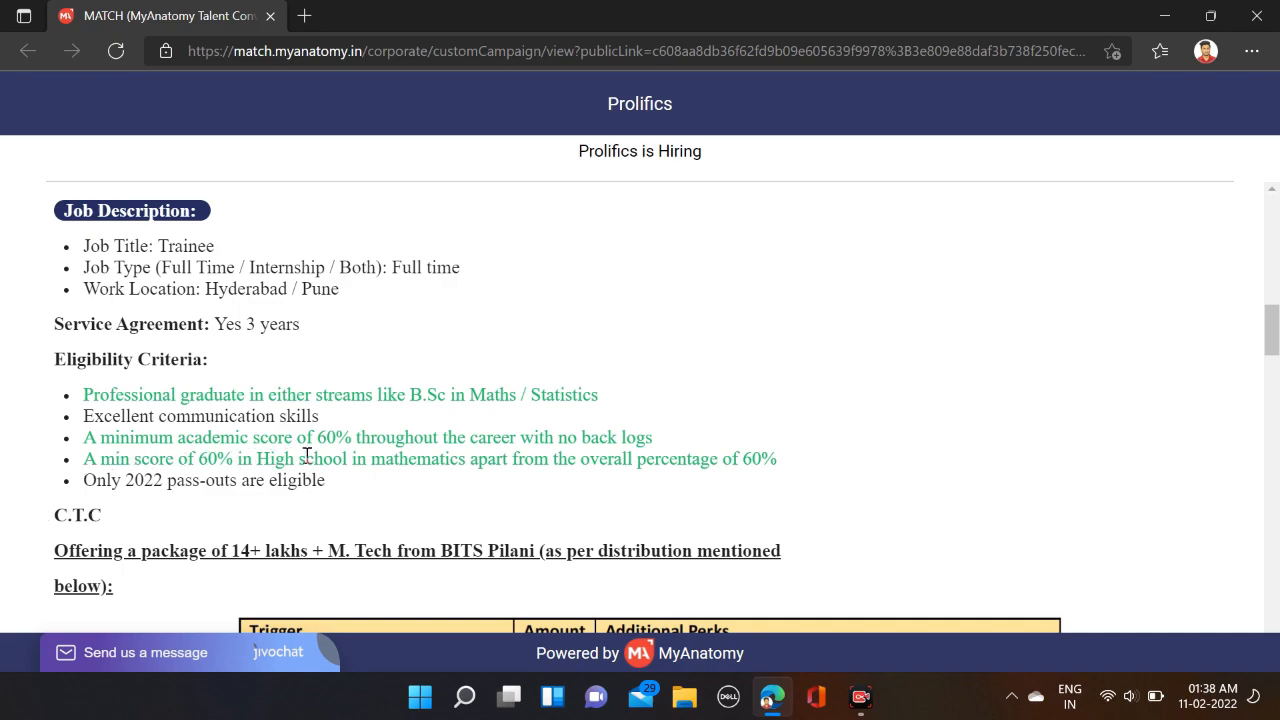
mouse_move(336, 432)
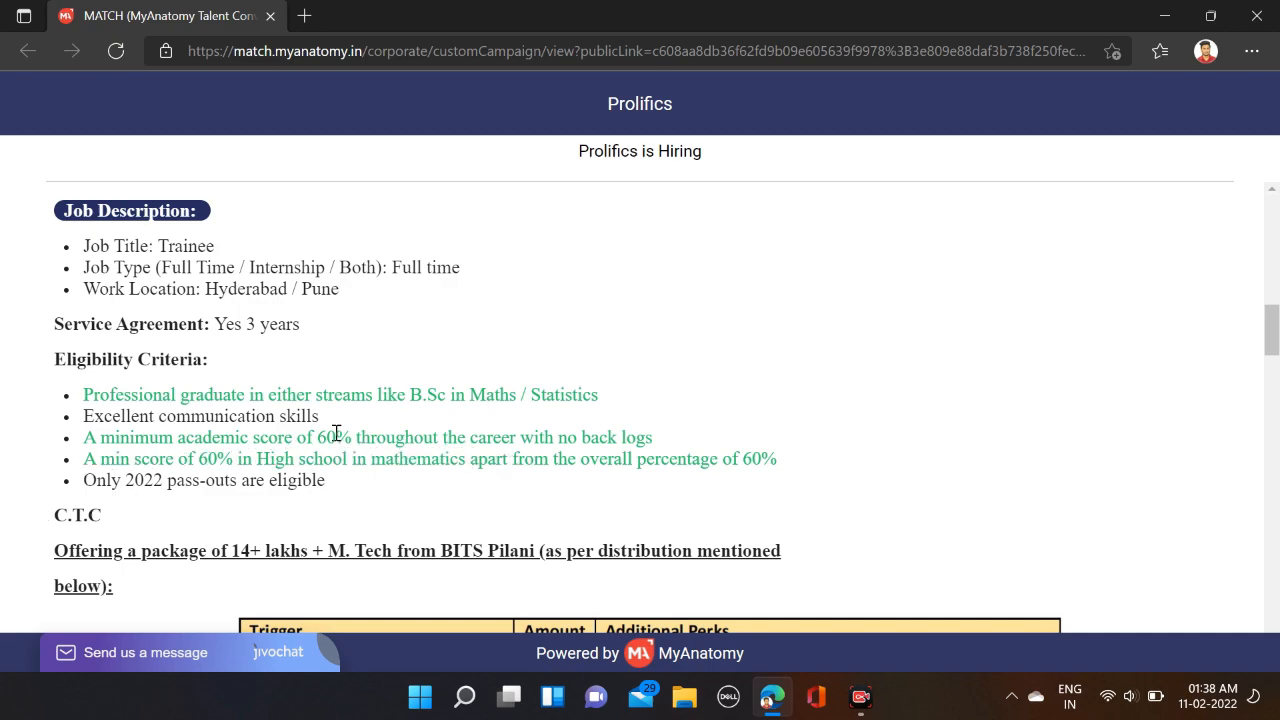
scroll("up", 3)
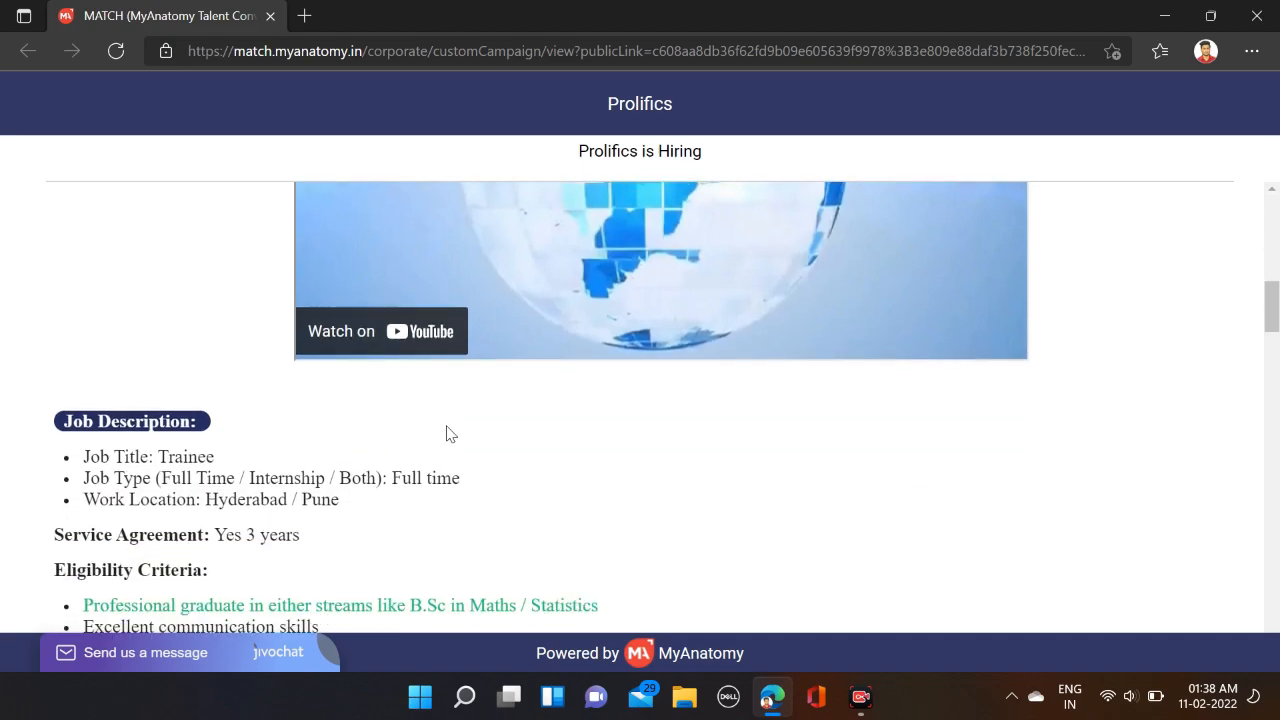
mouse_move(156, 518)
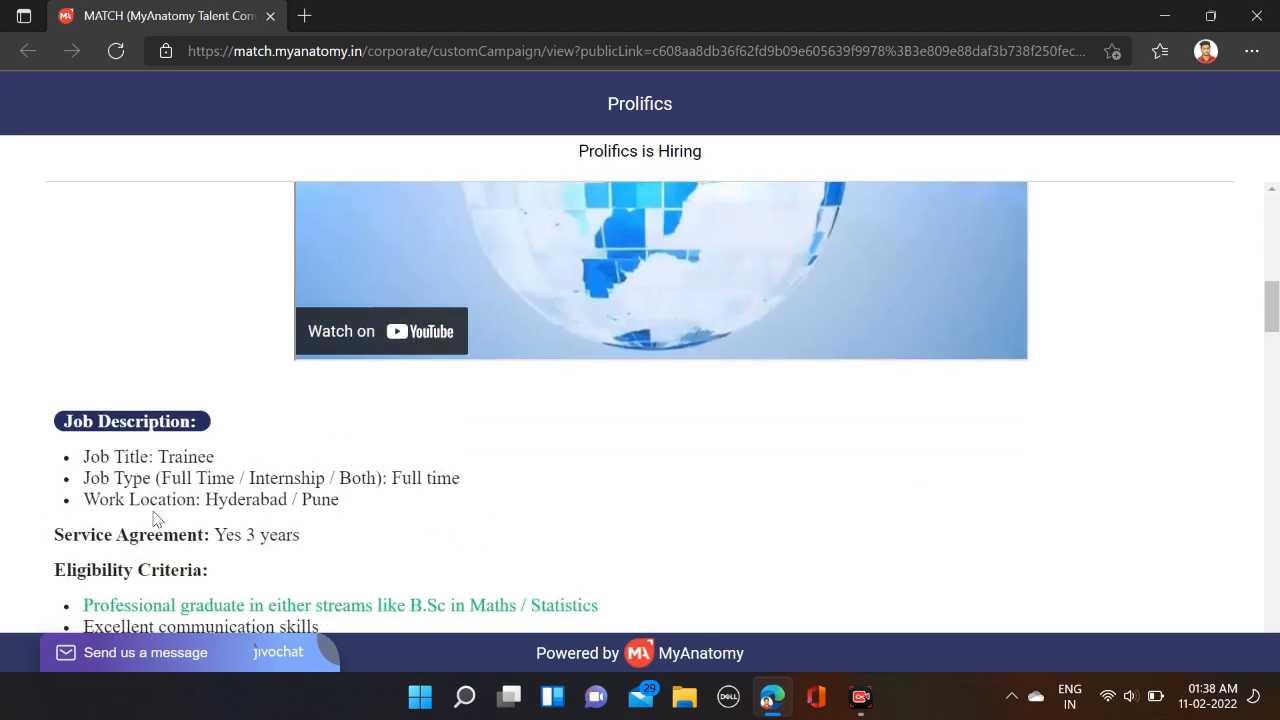
scroll("up", 3)
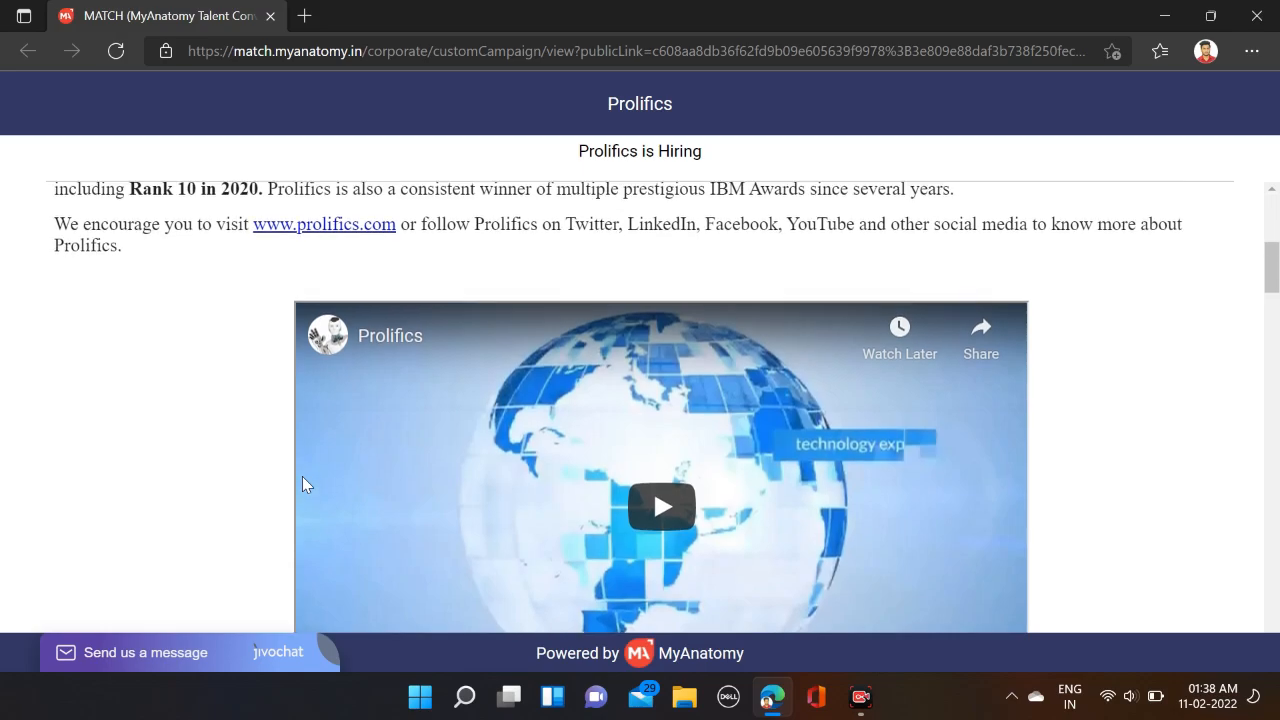
scroll("down", 3)
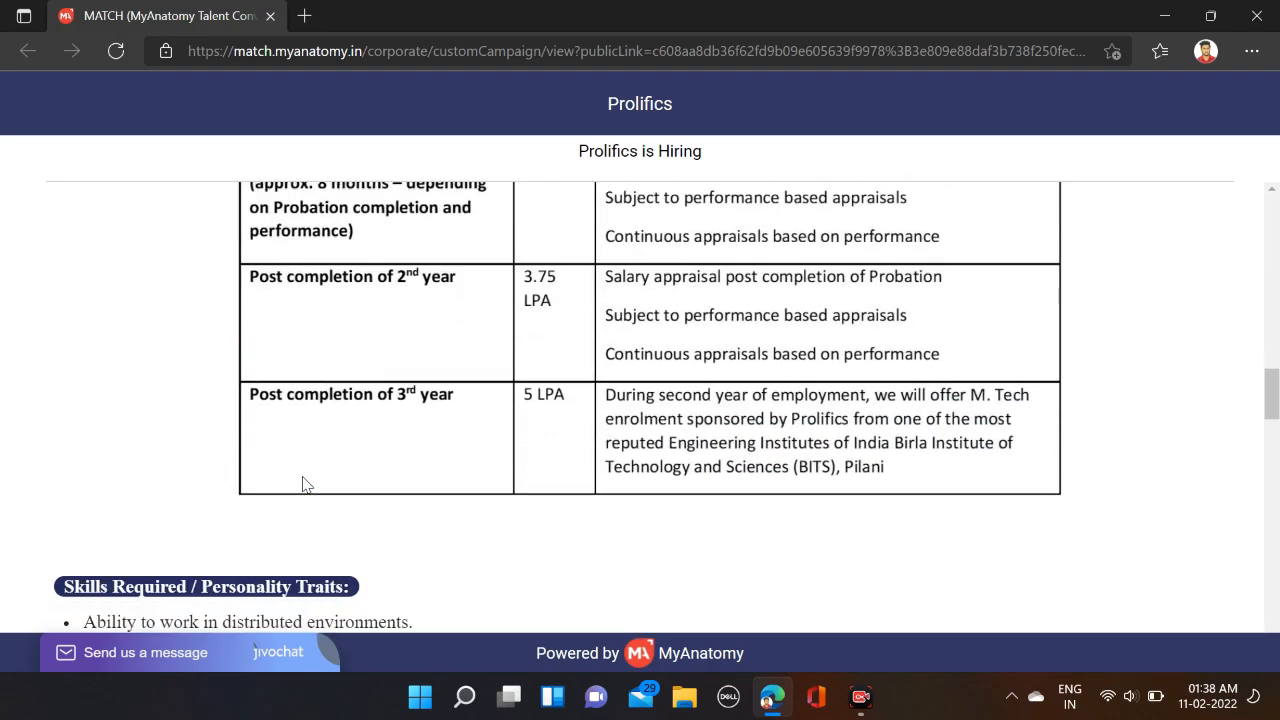
scroll("down", 3)
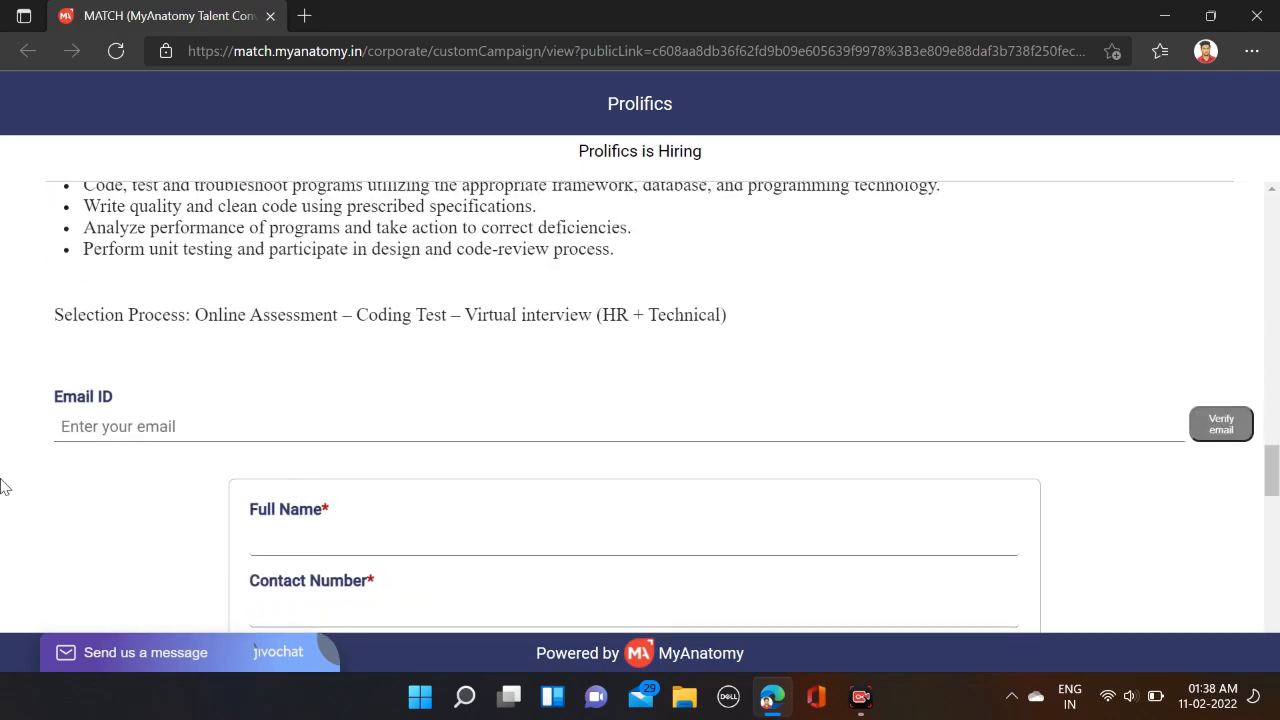
mouse_move(818, 436)
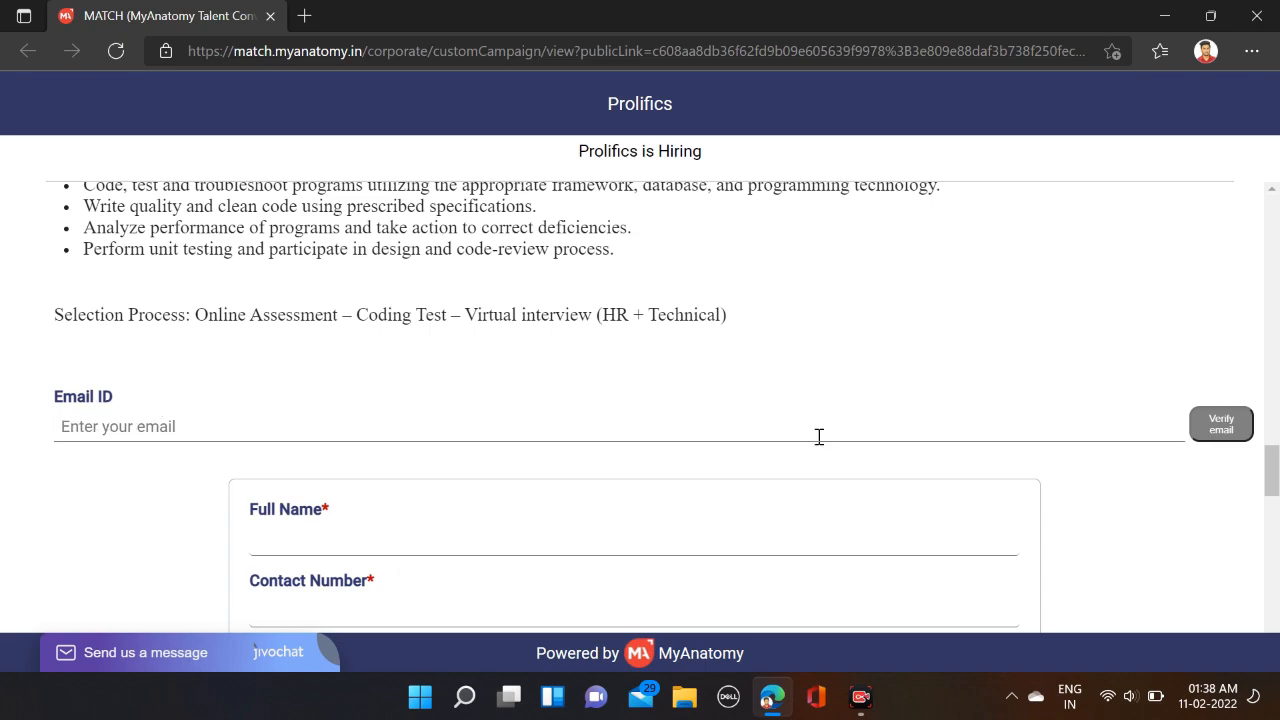
scroll("down", 3)
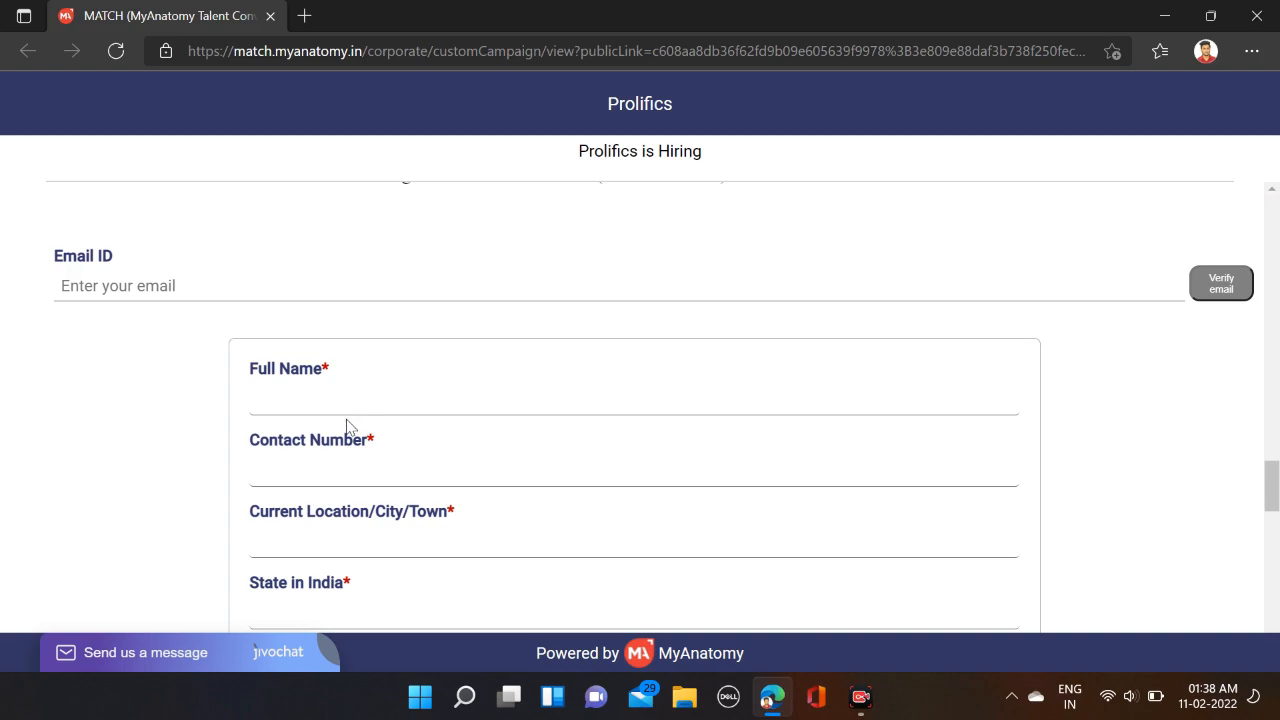
scroll("down", 3)
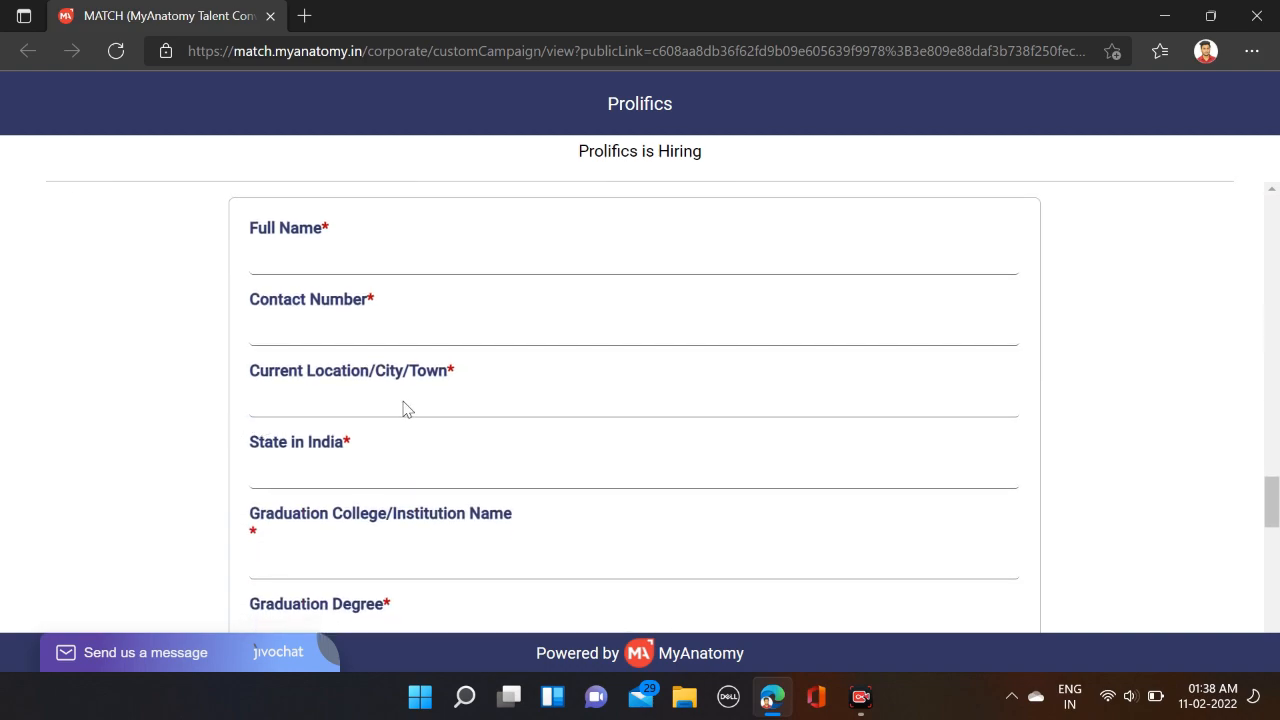
scroll("down", 3)
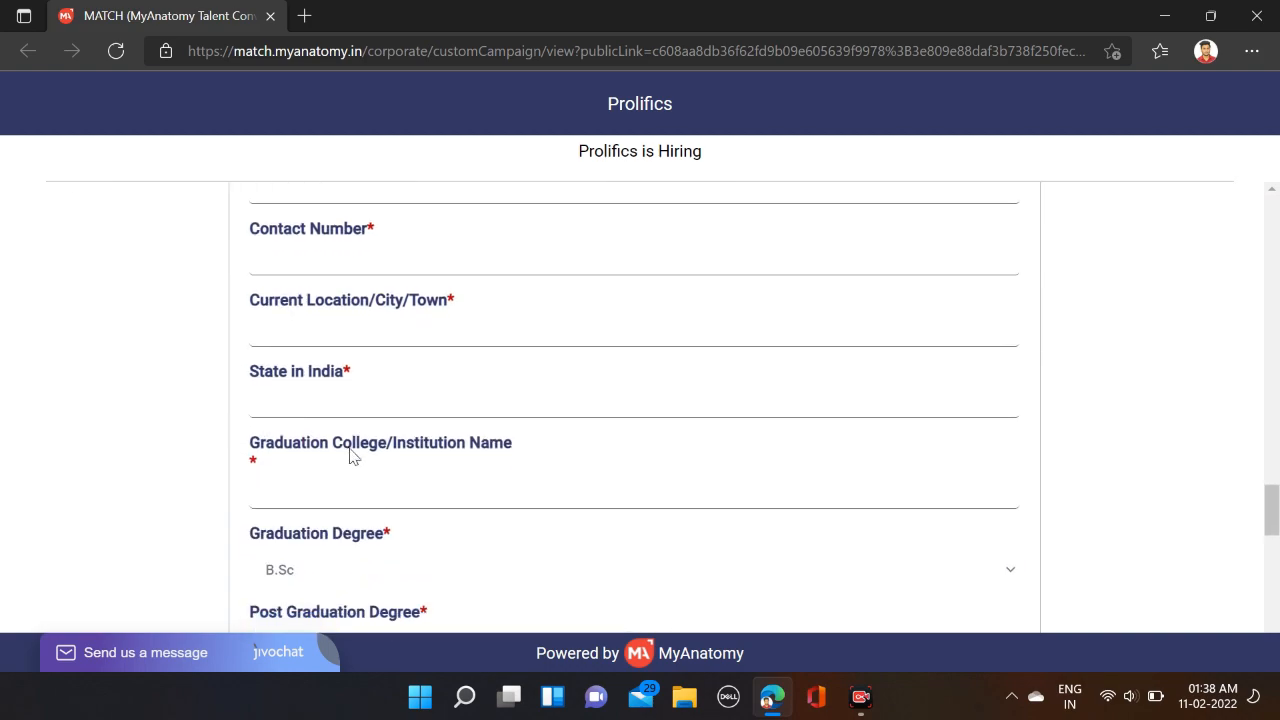
scroll("down", 3)
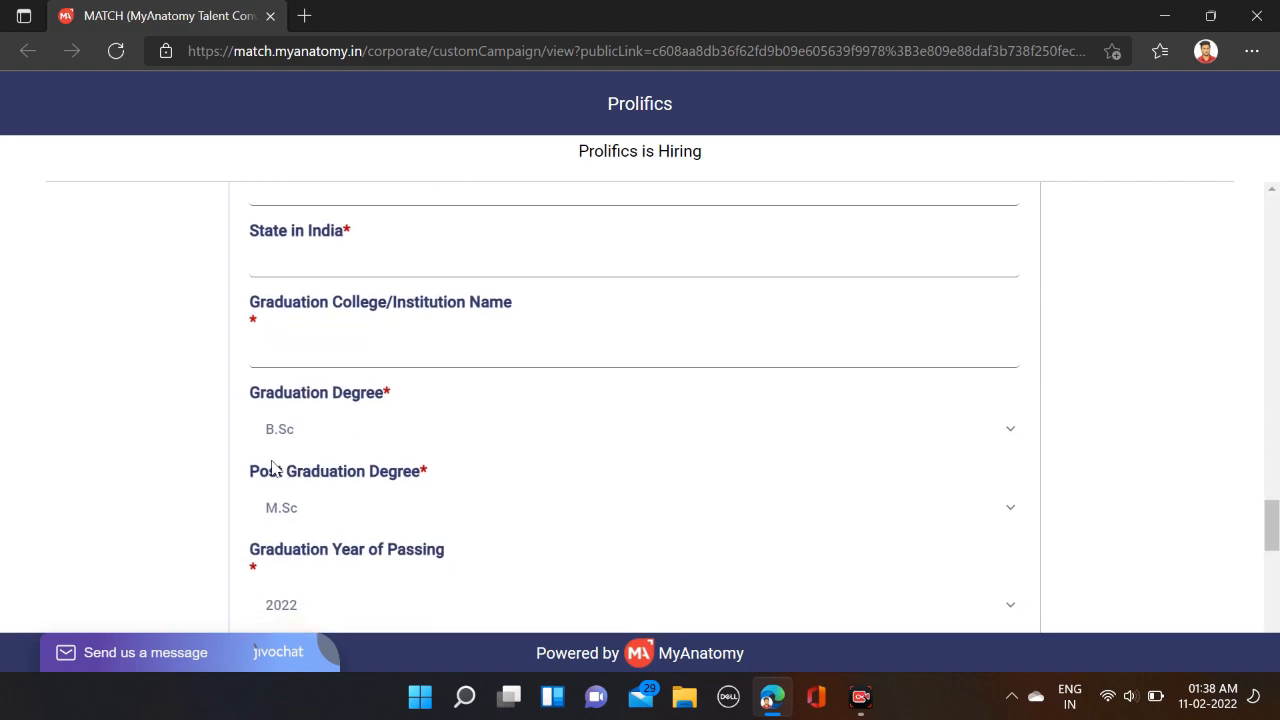
mouse_move(336, 442)
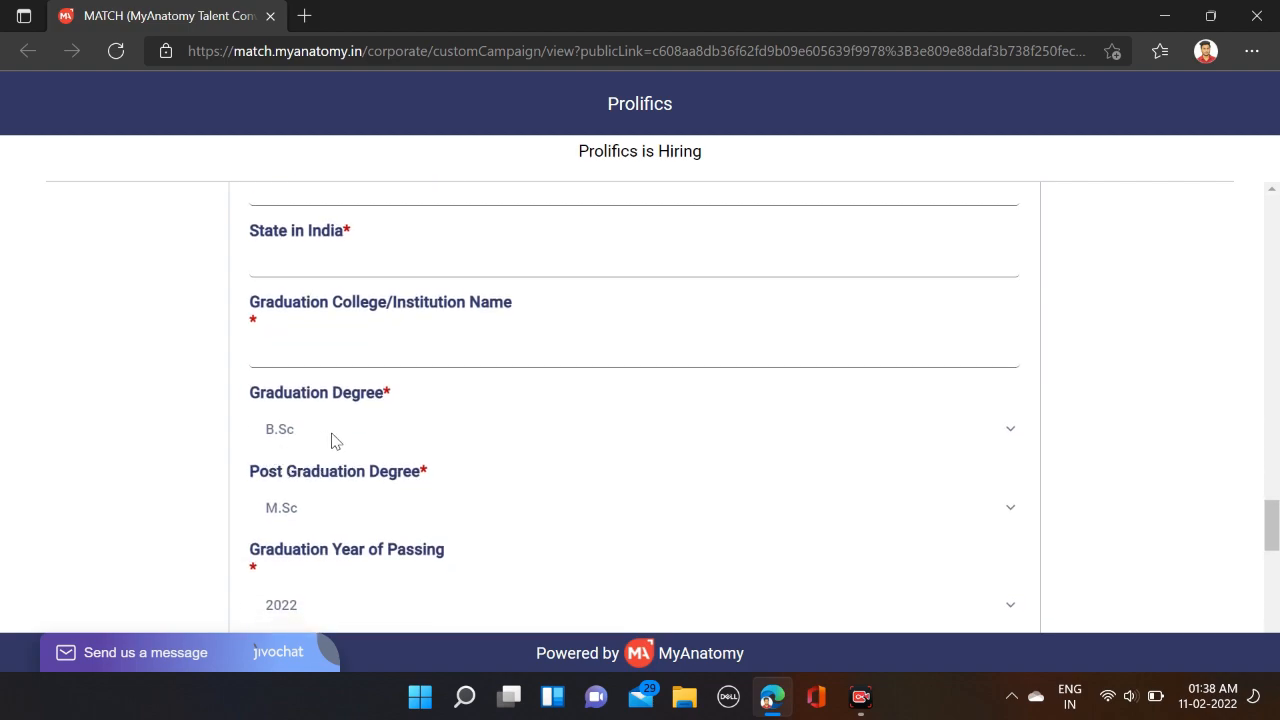
scroll("down", 3)
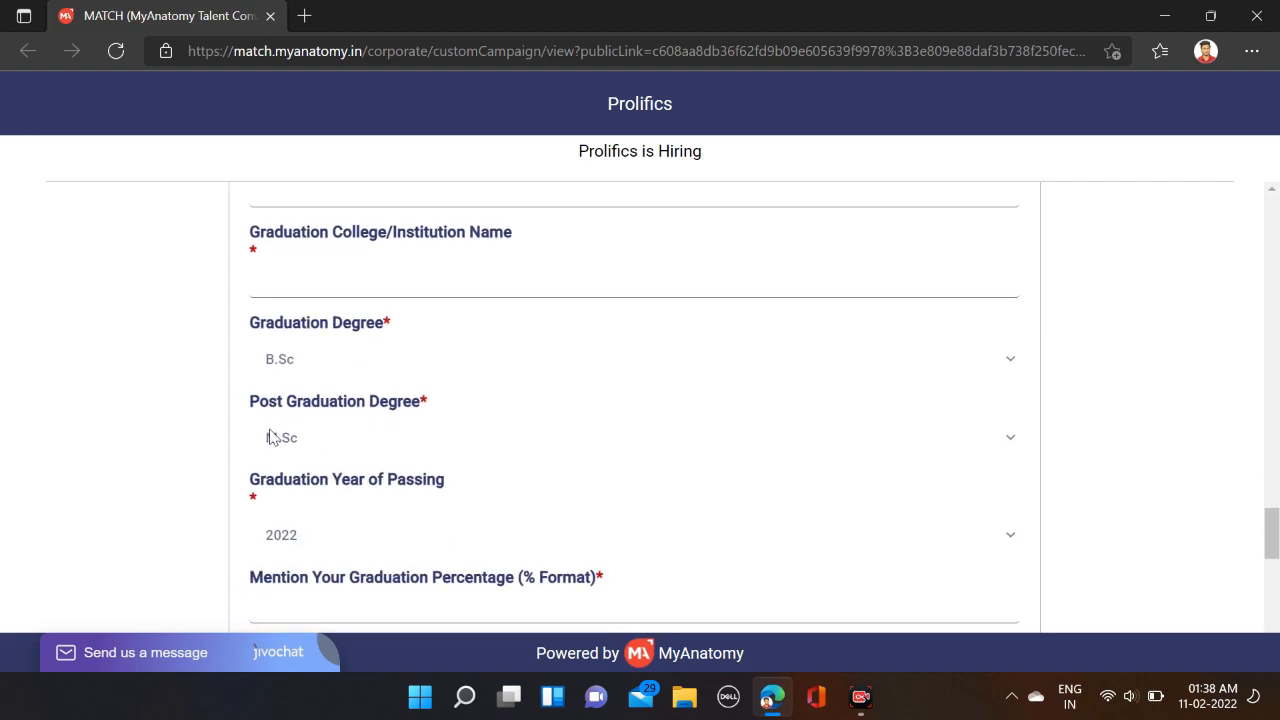
scroll("down", 3)
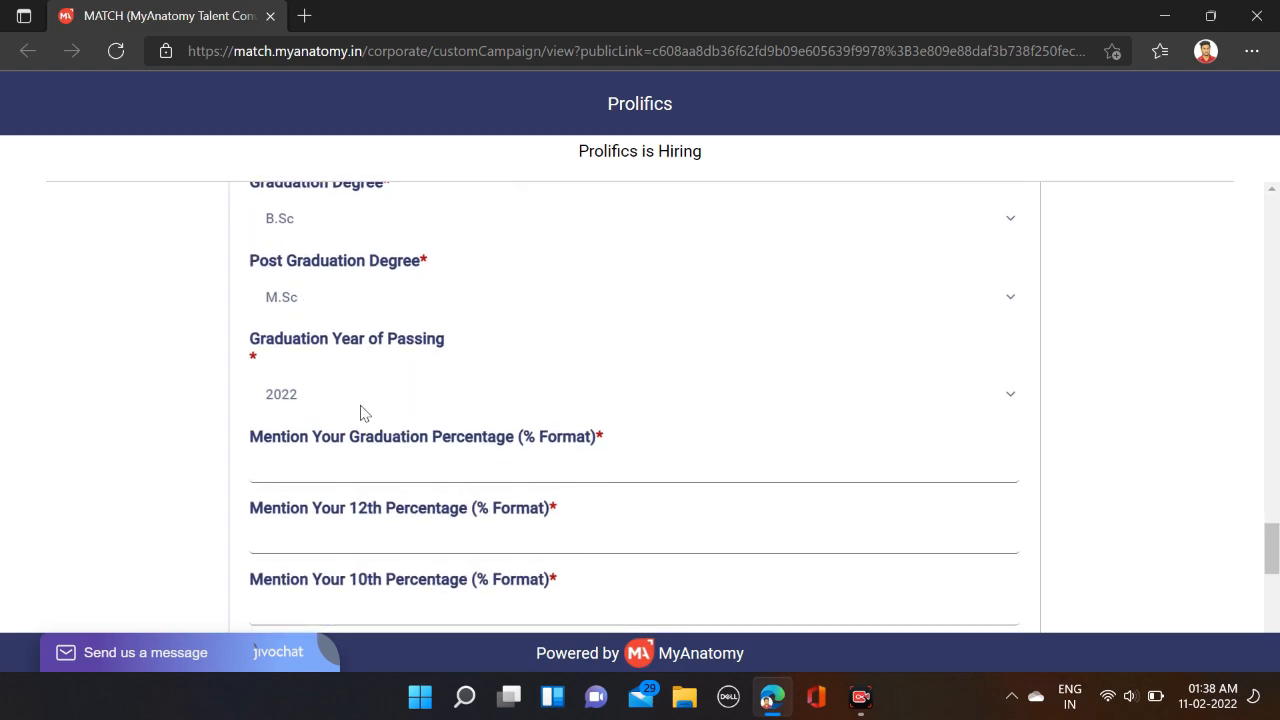
mouse_move(268, 412)
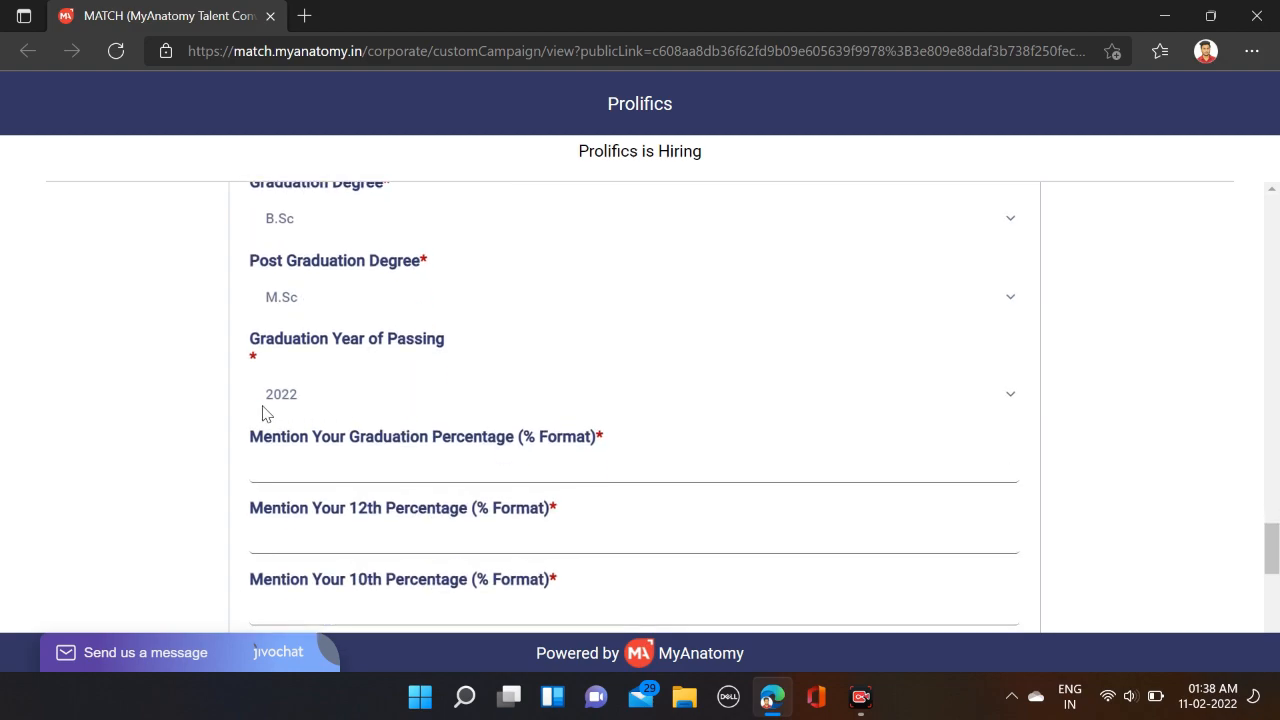
mouse_move(398, 456)
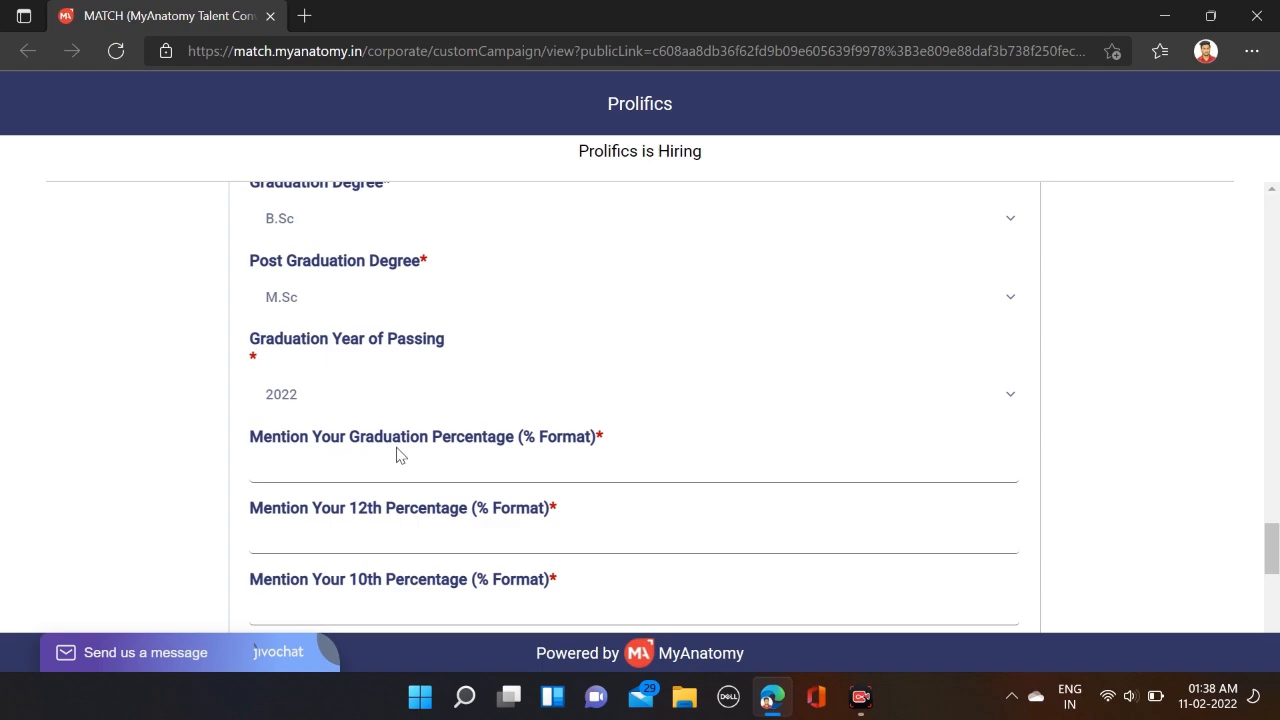
scroll("down", 3)
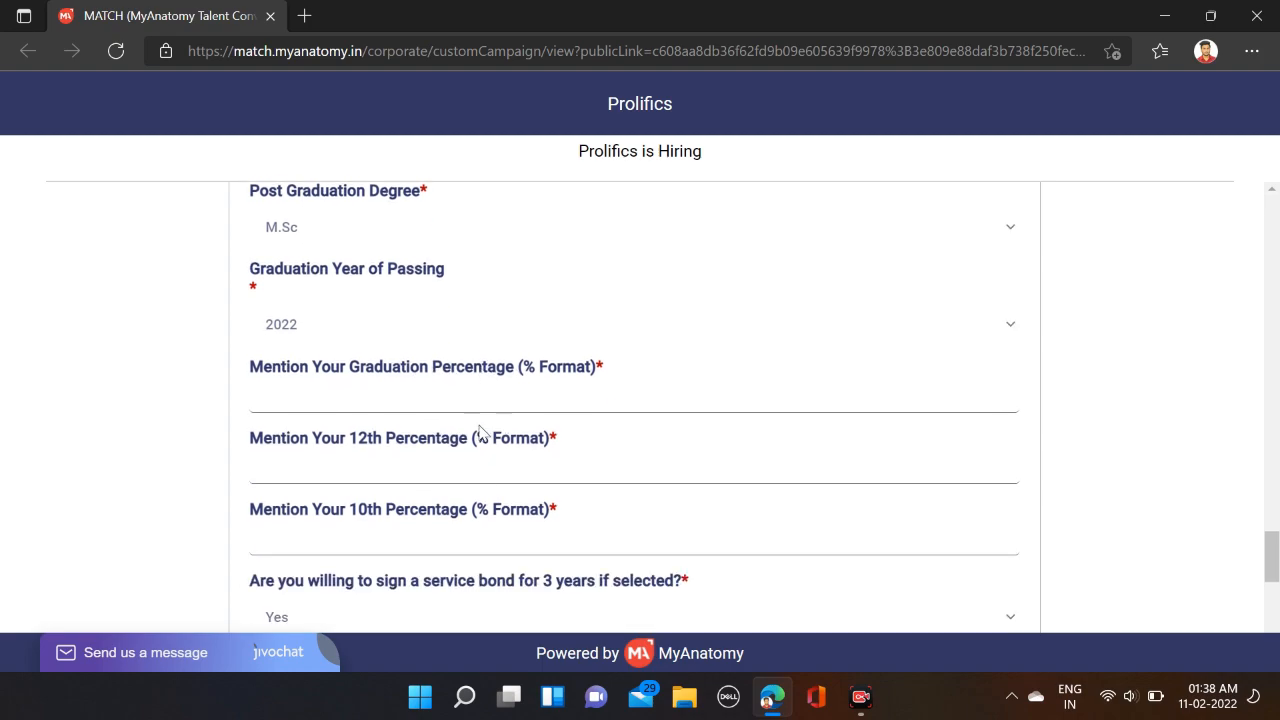
scroll("down", 3)
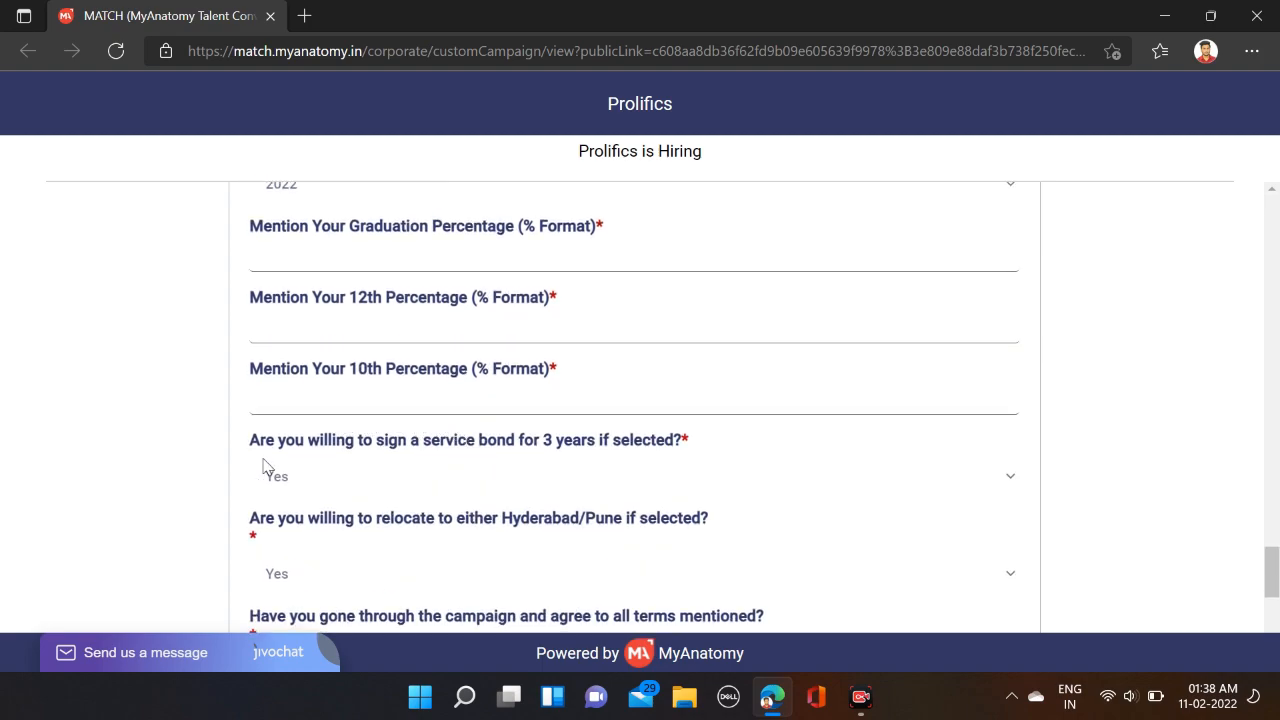
scroll("down", 3)
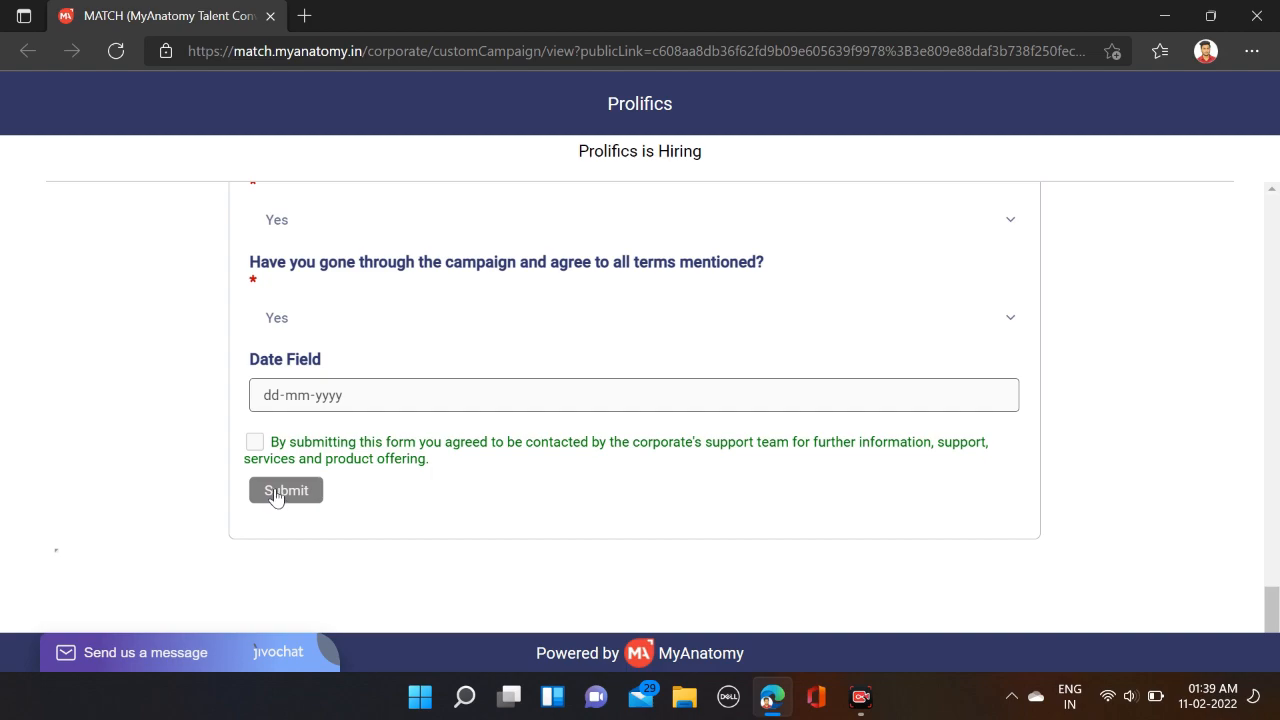
scroll("up", 3)
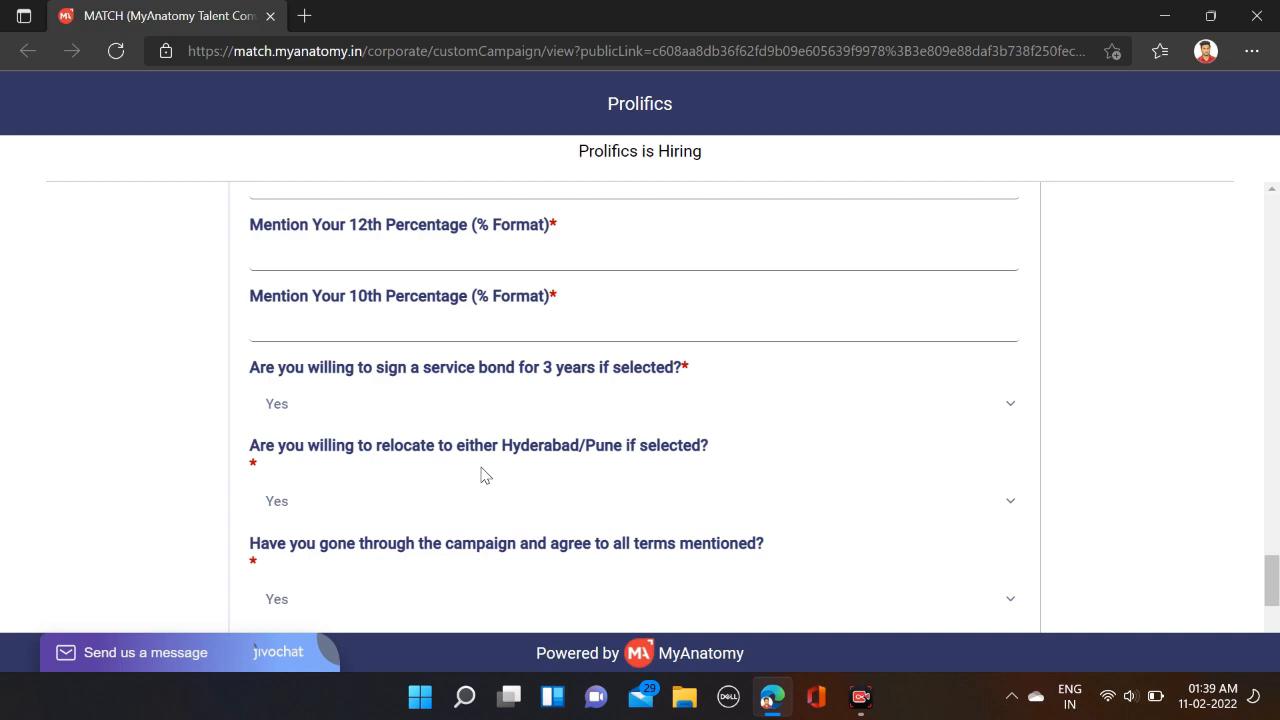
scroll("up", 3)
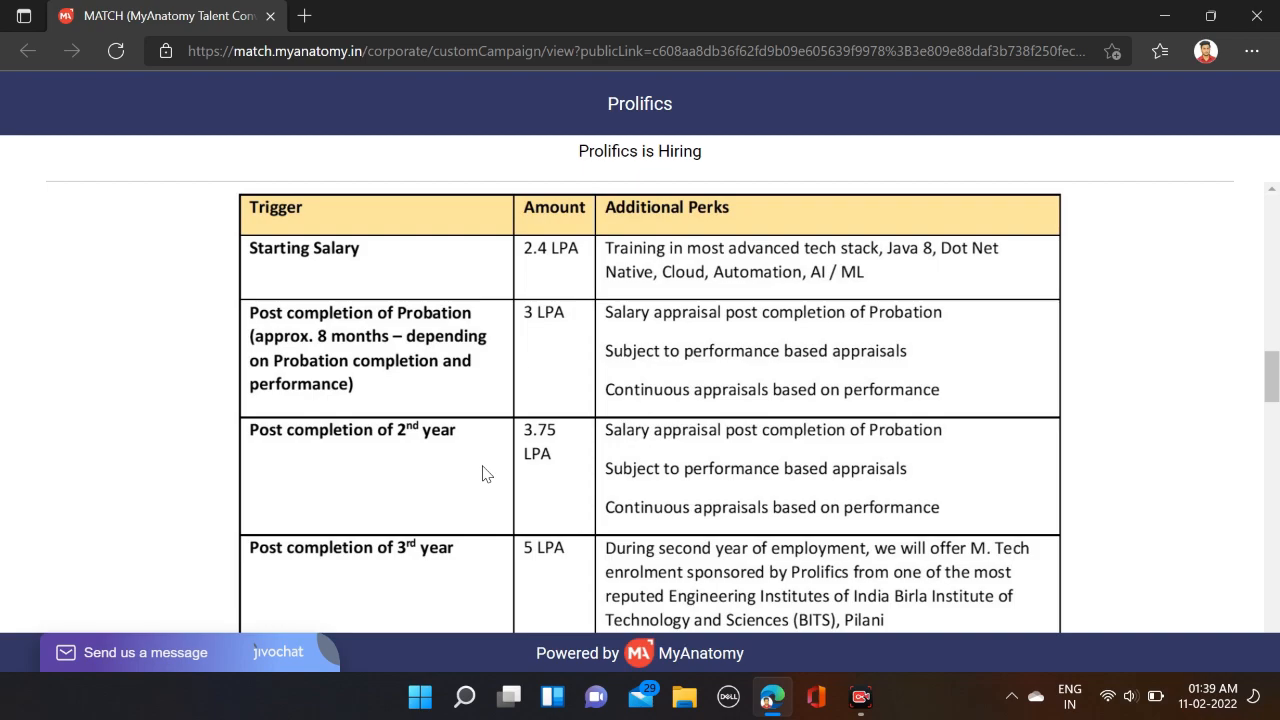
scroll("down", 3)
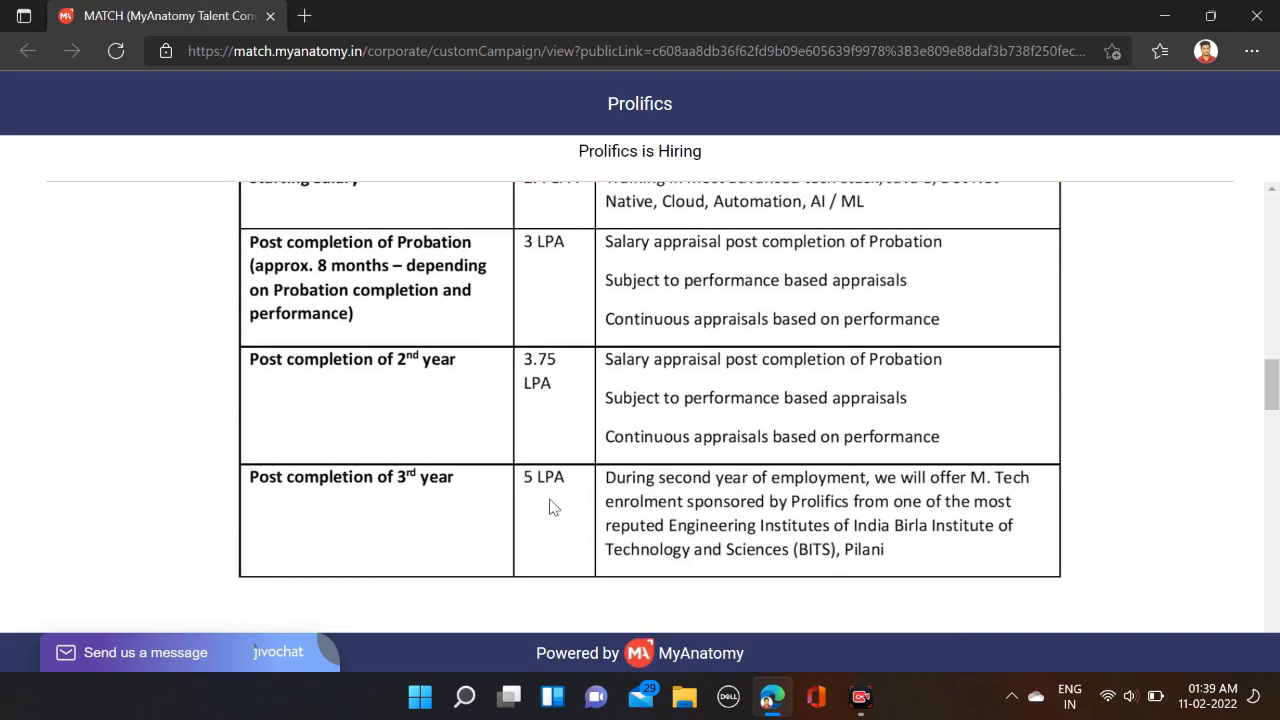
scroll("up", 3)
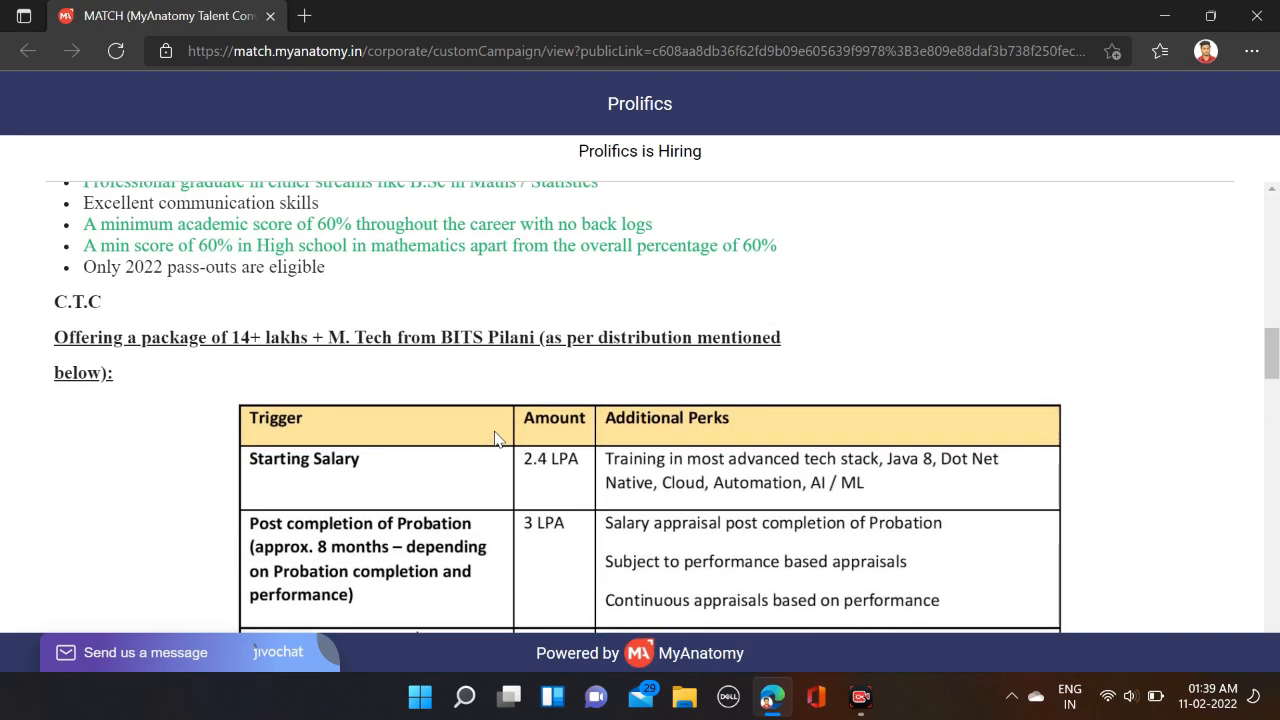
mouse_move(536, 458)
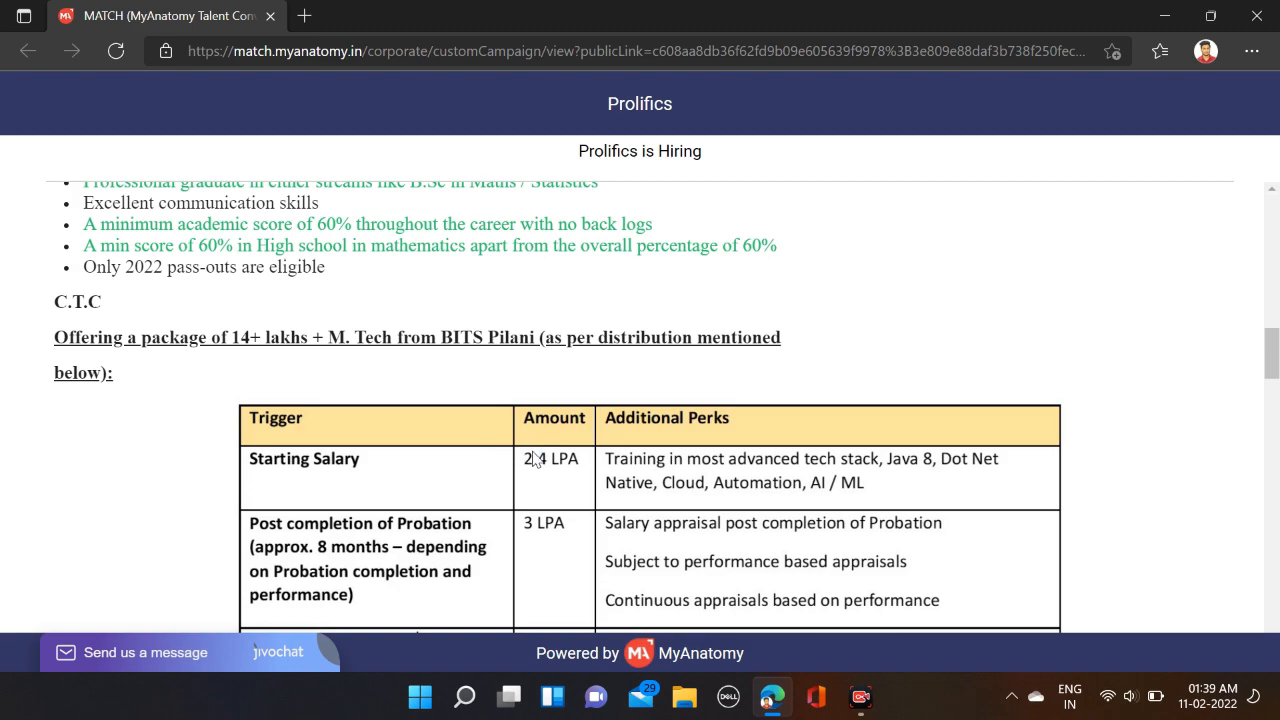